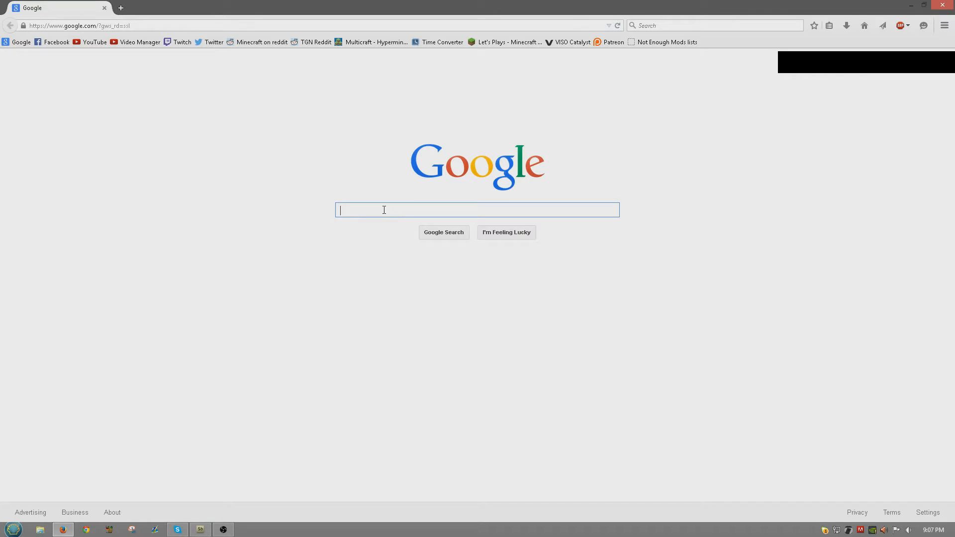
Step: Search Google for 'atlauncher' and open the ATLauncher - Home result
{"action": "type", "text": "at laucher"}
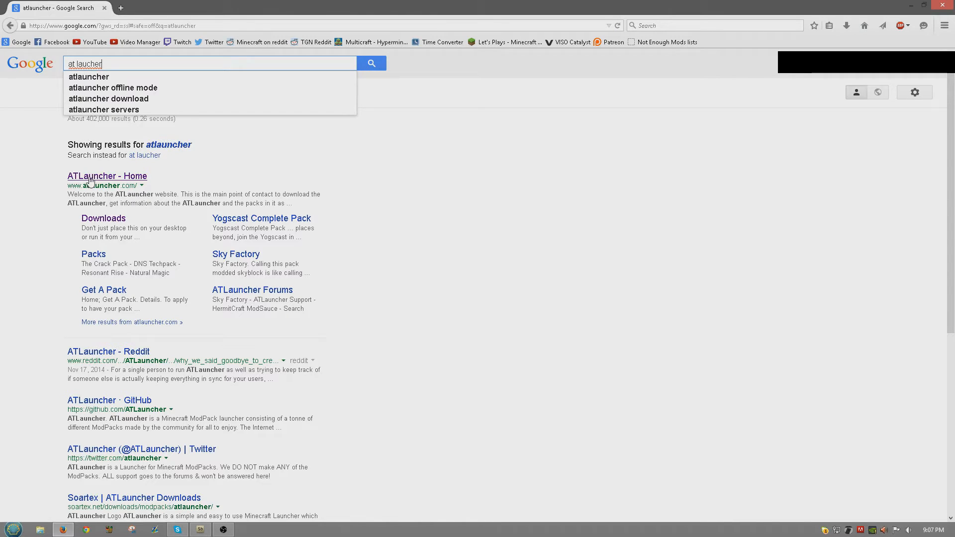
{"action": "left_click", "coordinate": [107, 176]}
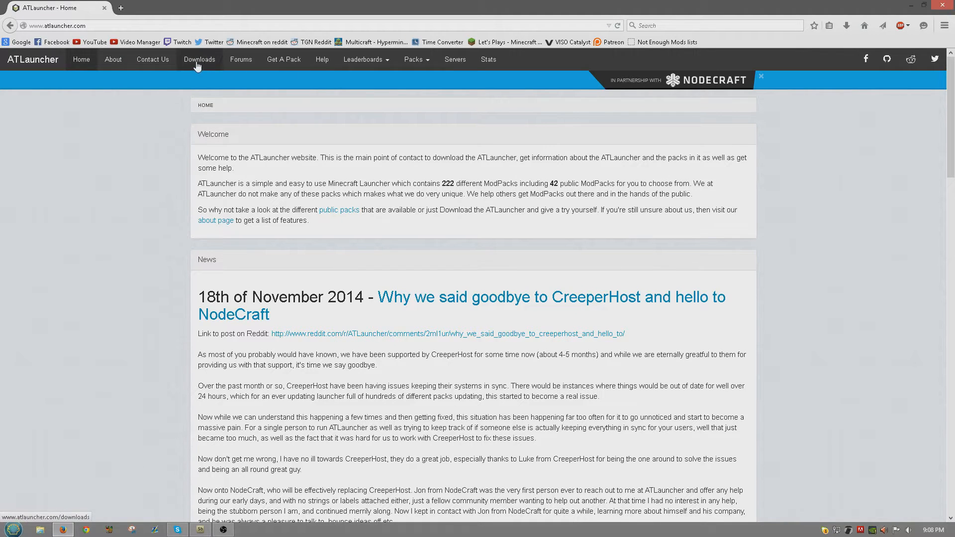
Step: Download the Windows (.exe) launcher from the Downloads page, save it, and close Firefox
{"action": "left_click", "coordinate": [199, 59]}
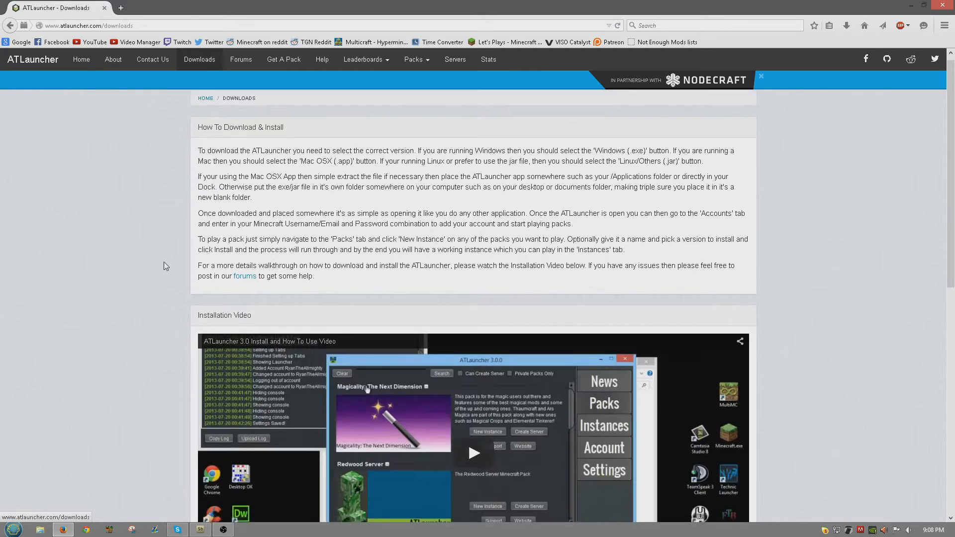
{"action": "scroll", "scroll_direction": "down", "scroll_amount": 3}
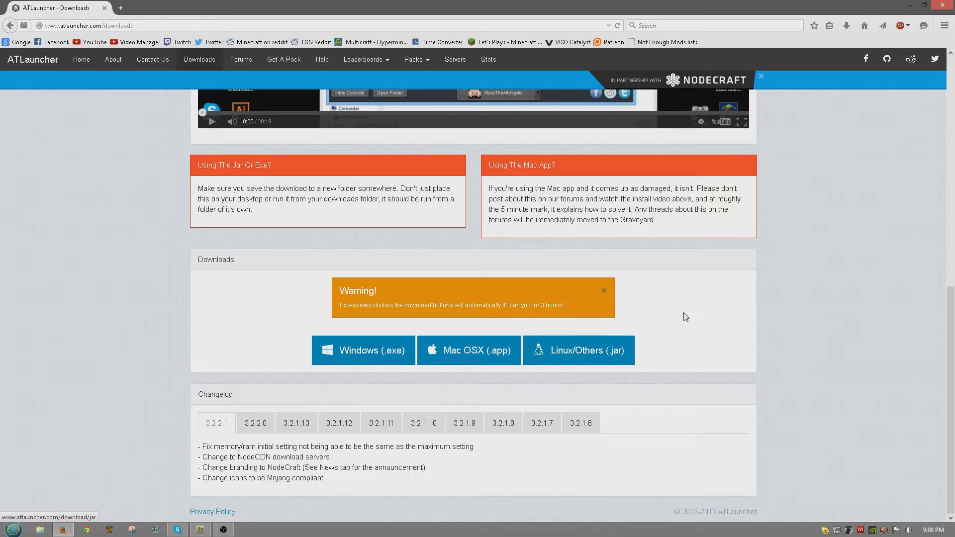
{"action": "mouse_move", "coordinate": [552, 354]}
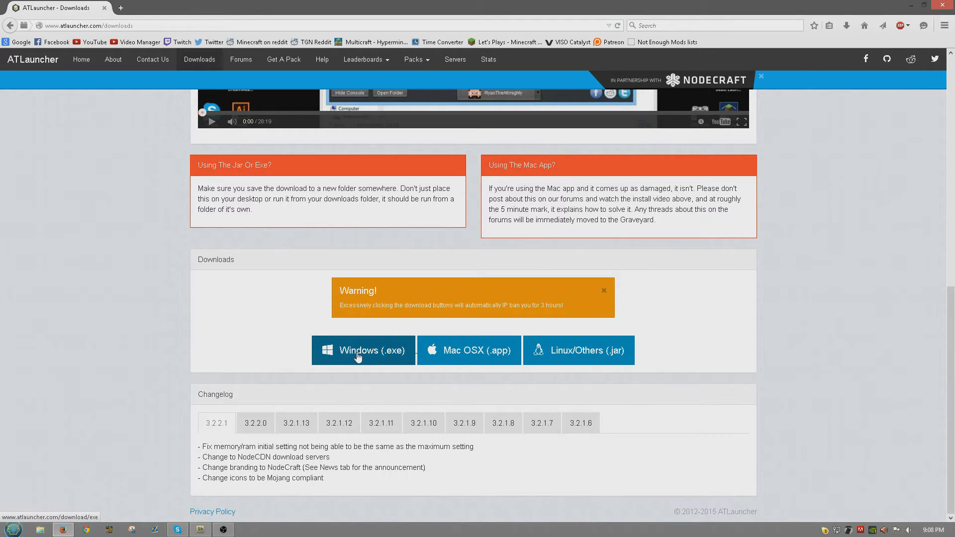
{"action": "left_click", "coordinate": [364, 350]}
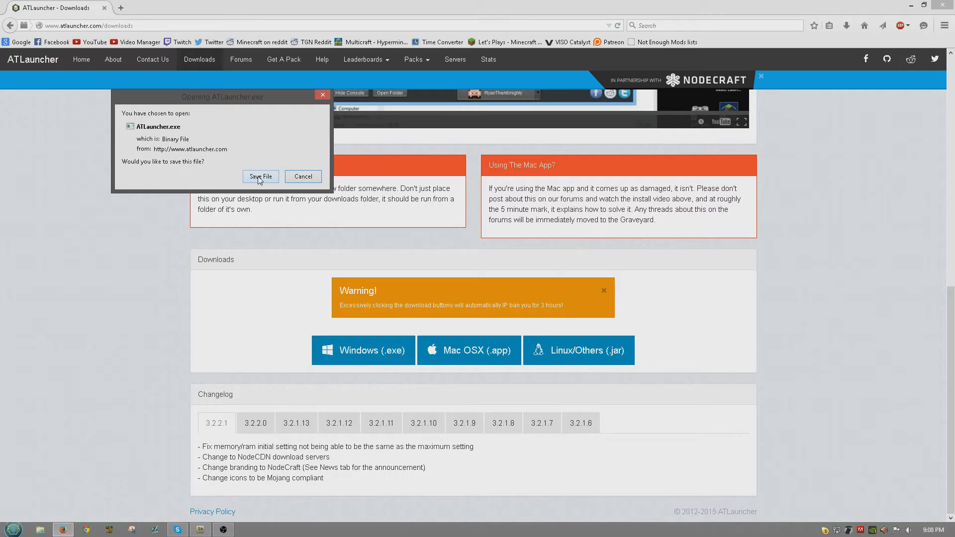
{"action": "mouse_move", "coordinate": [252, 166]}
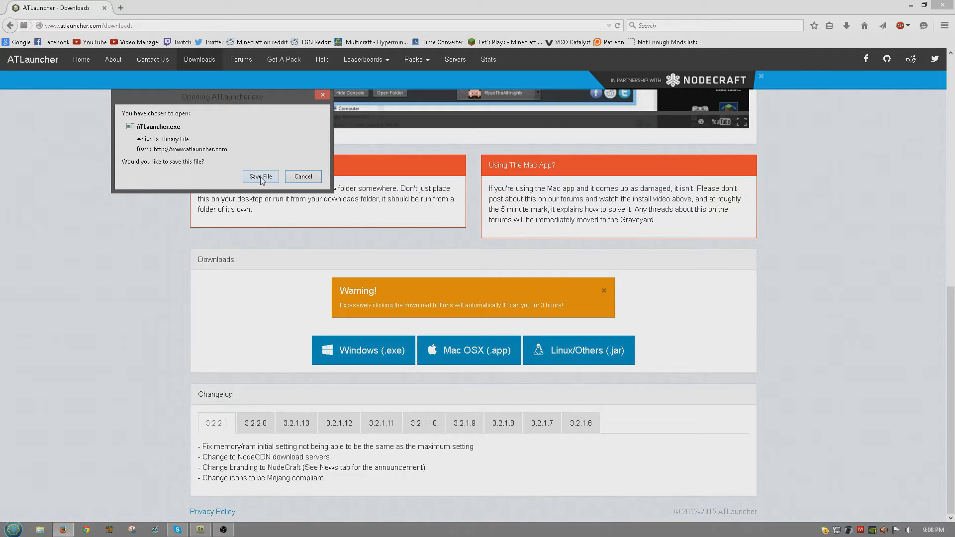
{"action": "left_click", "coordinate": [260, 177]}
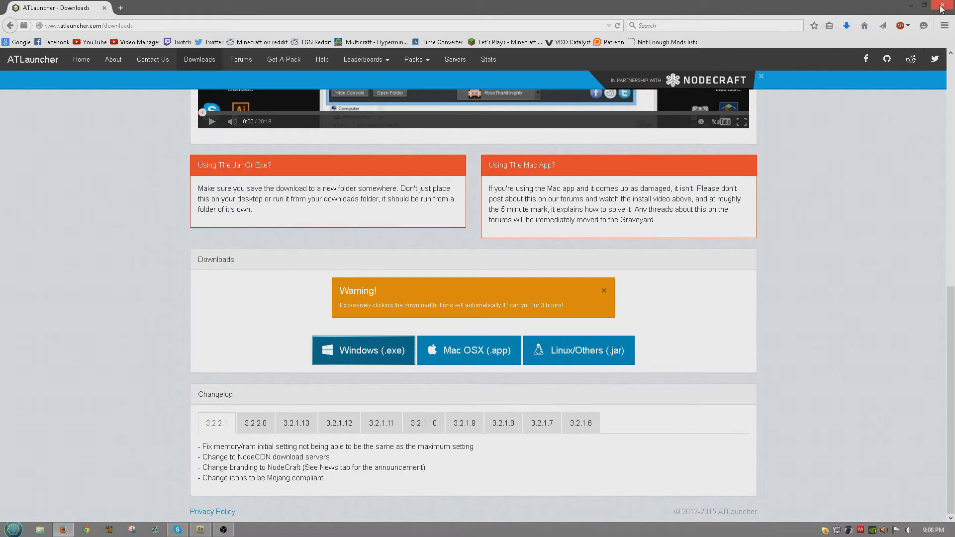
{"action": "left_click", "coordinate": [948, 7]}
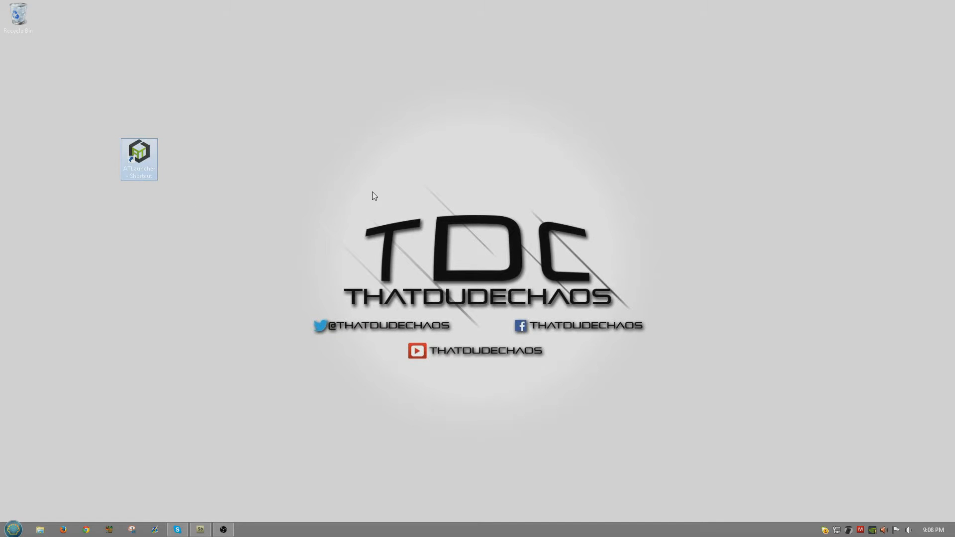
Step: Start ATLauncher from its desktop shortcut and pick the player account
{"action": "double_click", "coordinate": [139, 156]}
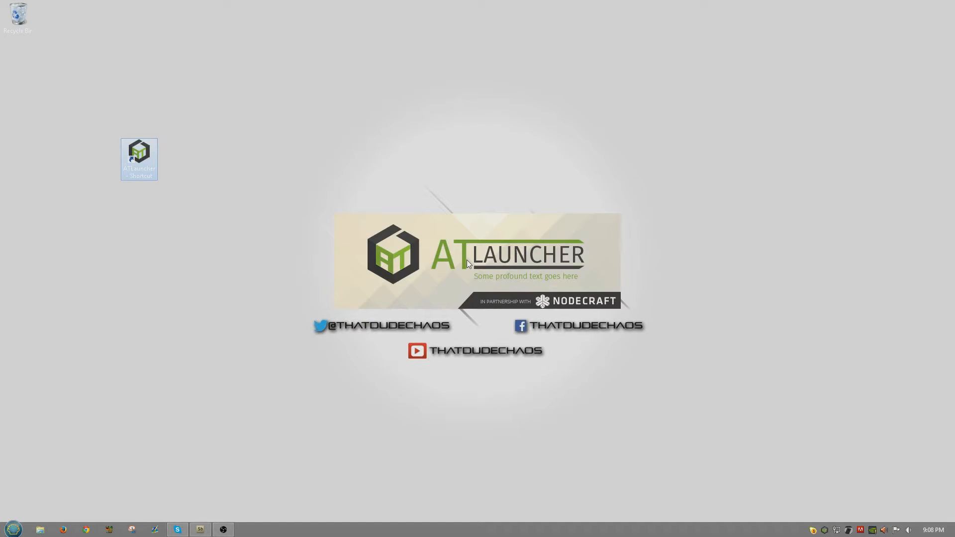
{"action": "double_click", "coordinate": [139, 157]}
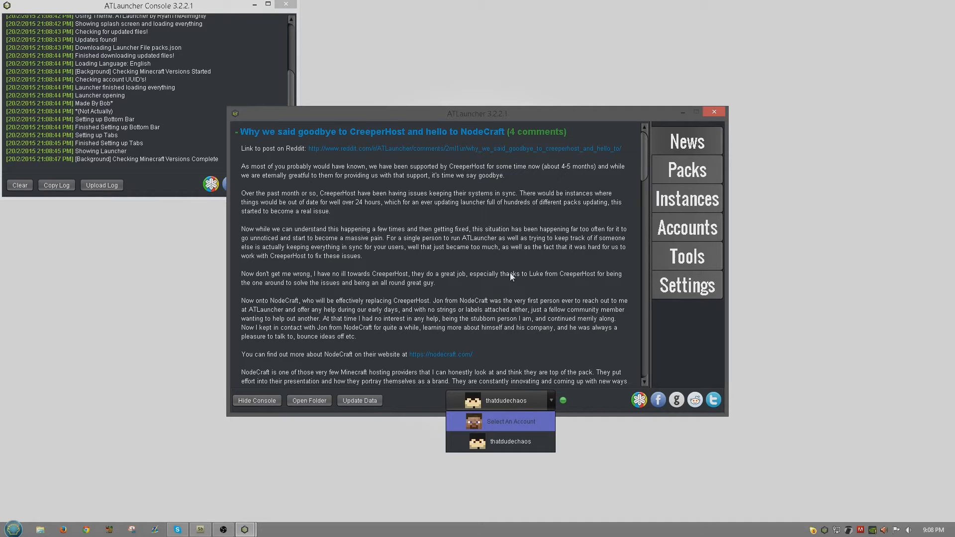
{"action": "mouse_move", "coordinate": [511, 319]}
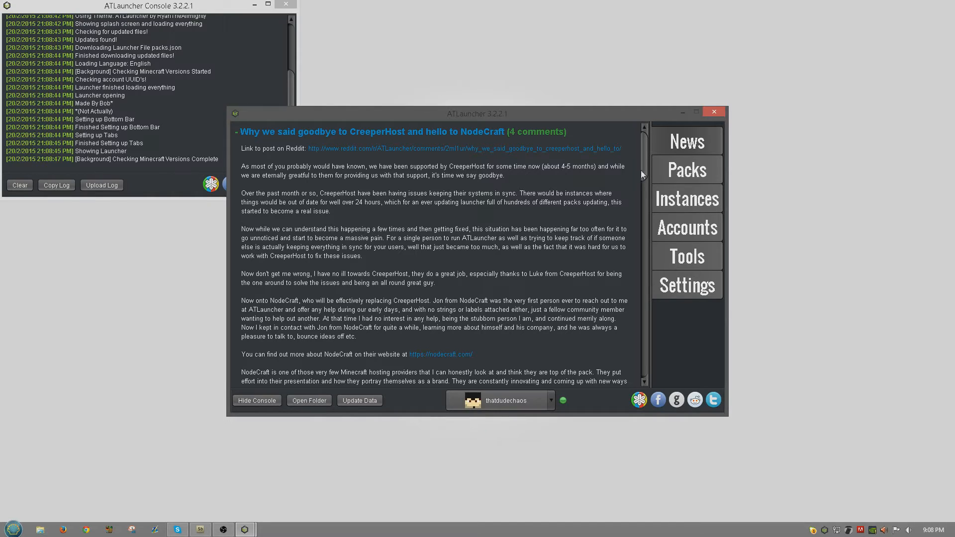
{"action": "mouse_move", "coordinate": [687, 256]}
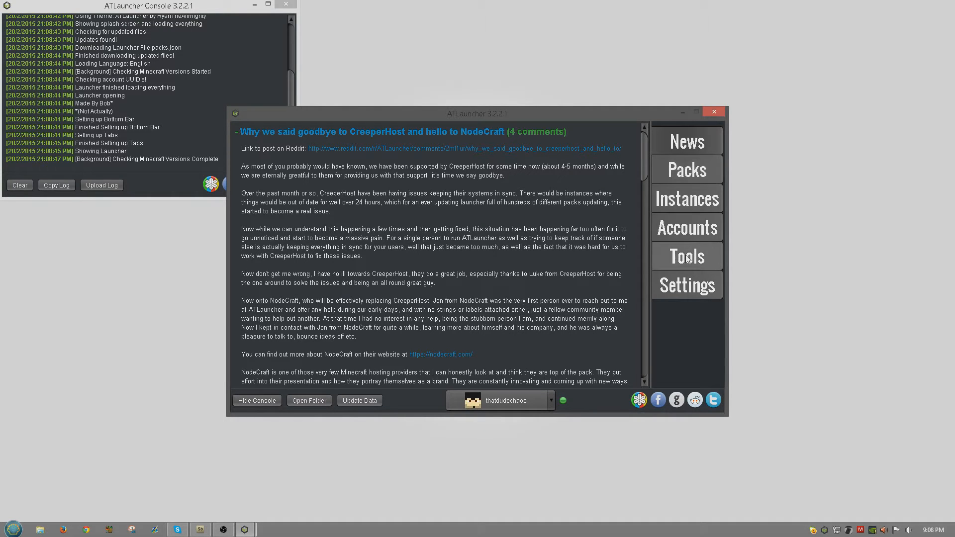
Step: Show the Packs page and scroll through the 35 listed modpacks
{"action": "left_click", "coordinate": [686, 169]}
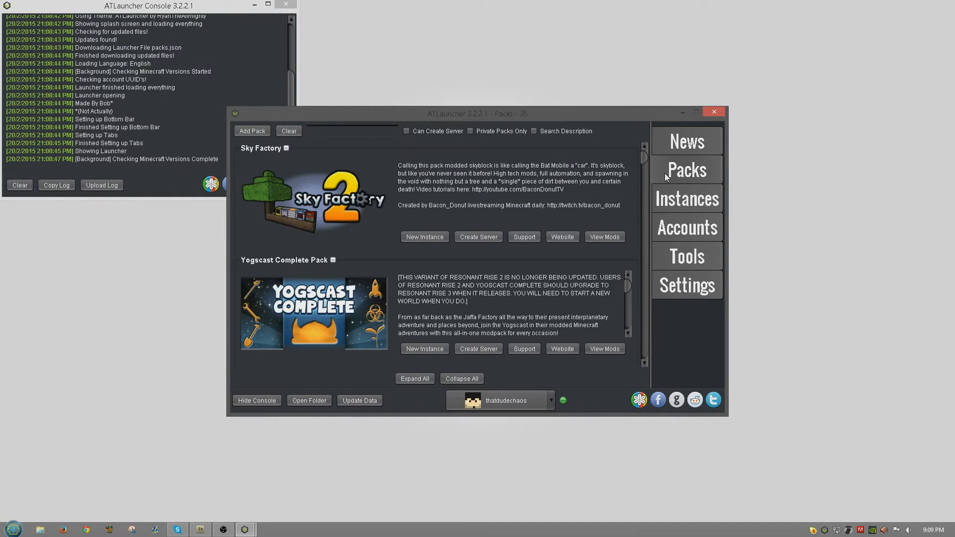
{"action": "scroll", "scroll_direction": "down", "scroll_amount": 3}
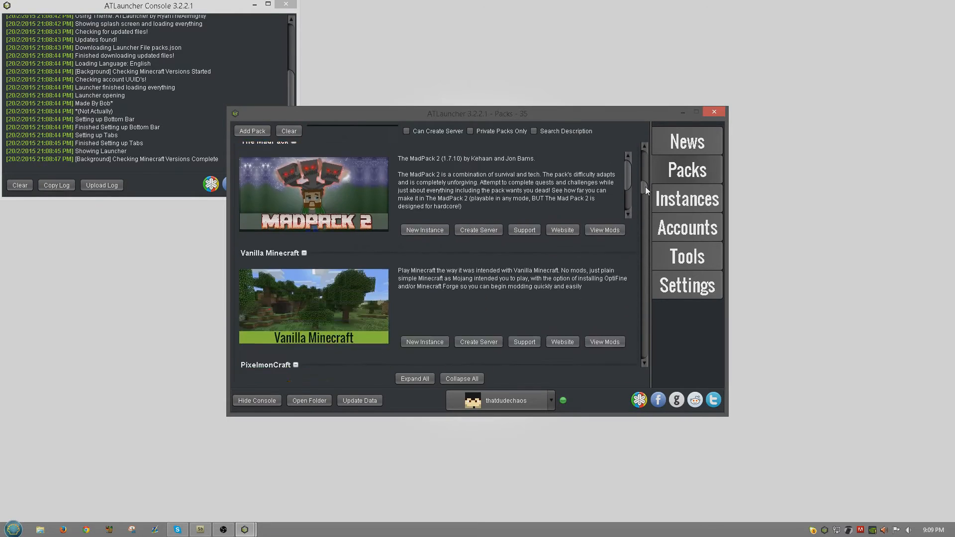
{"action": "scroll", "scroll_direction": "down", "scroll_amount": 3}
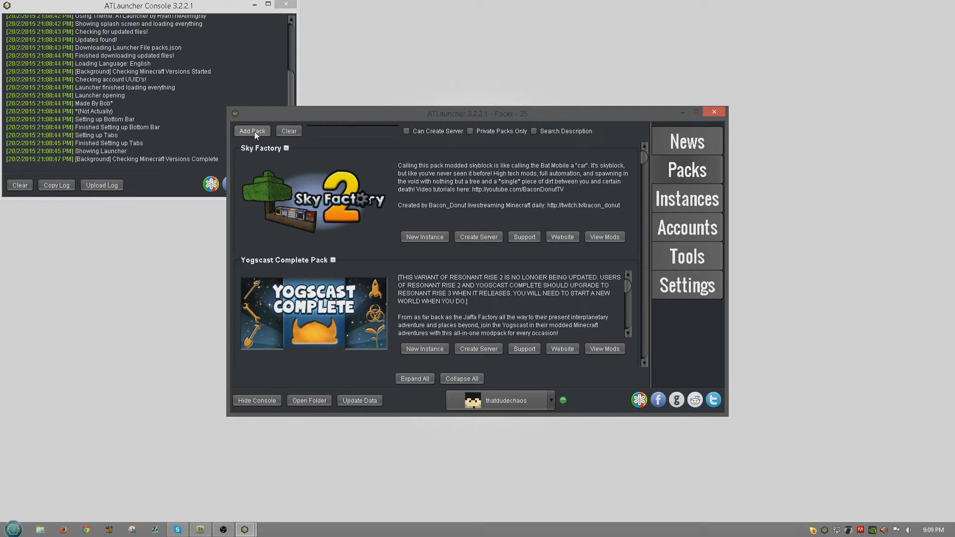
{"action": "left_click", "coordinate": [252, 131]}
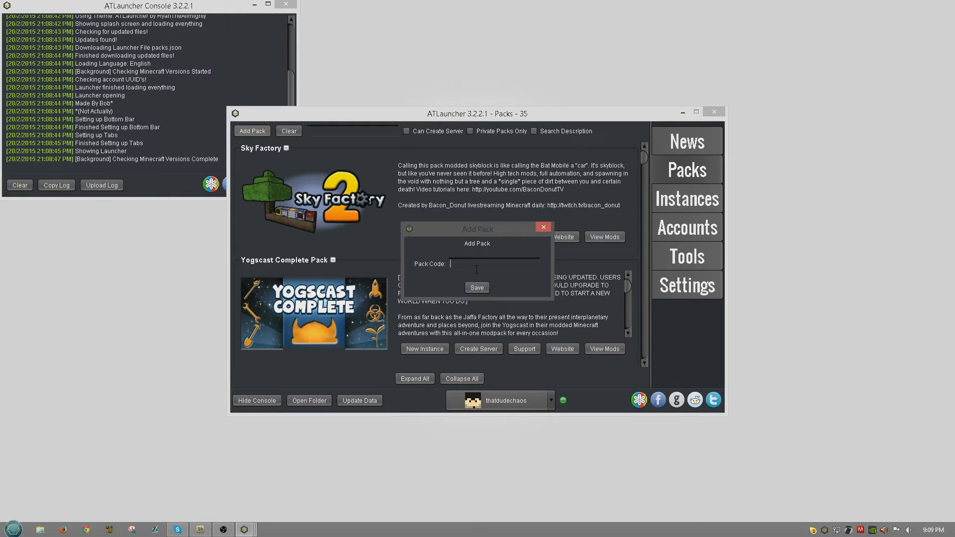
{"action": "type", "text": "buildpak"}
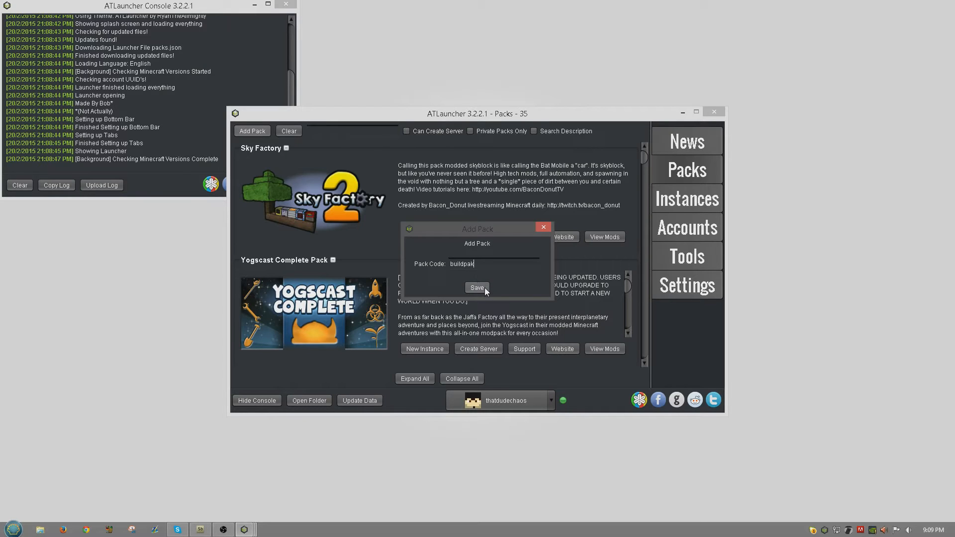
{"action": "left_click", "coordinate": [477, 288]}
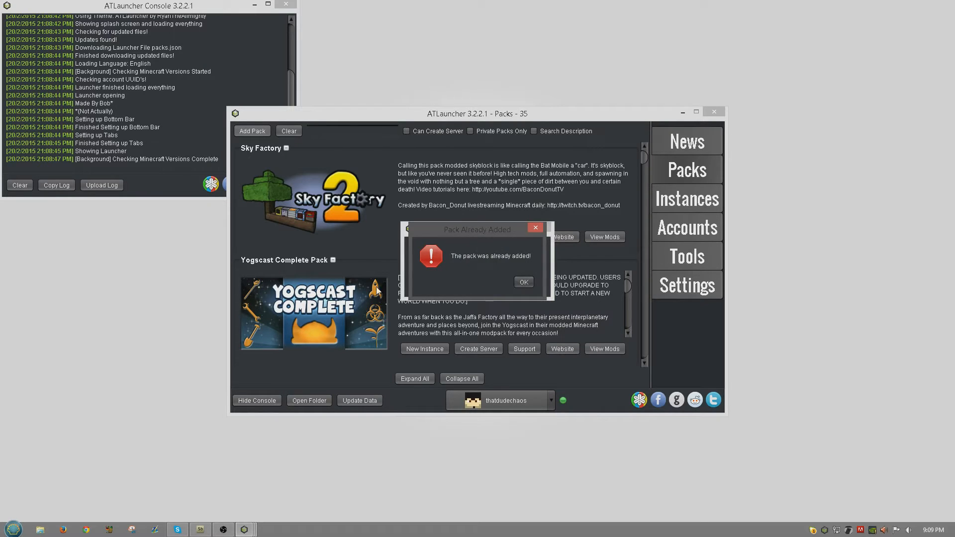
{"action": "mouse_move", "coordinate": [476, 273]}
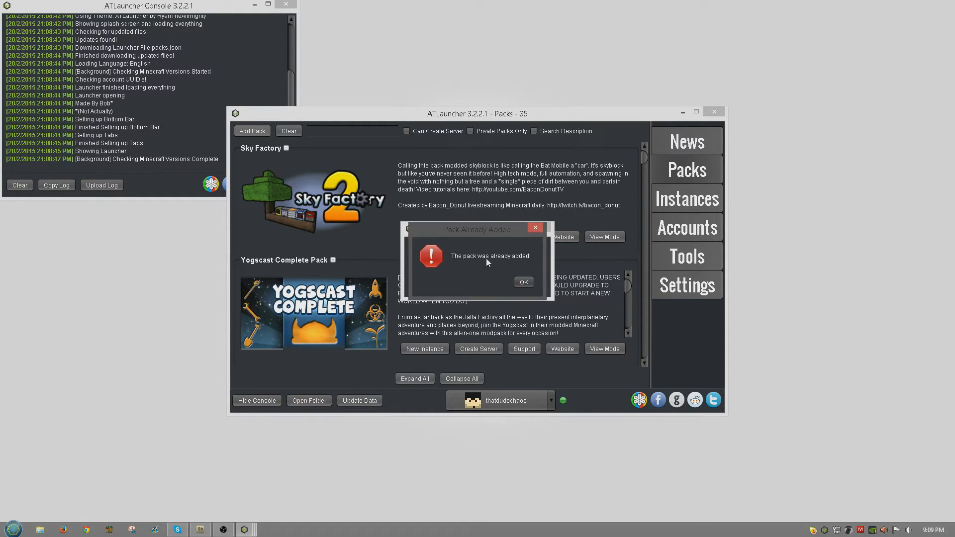
{"action": "left_click", "coordinate": [523, 281]}
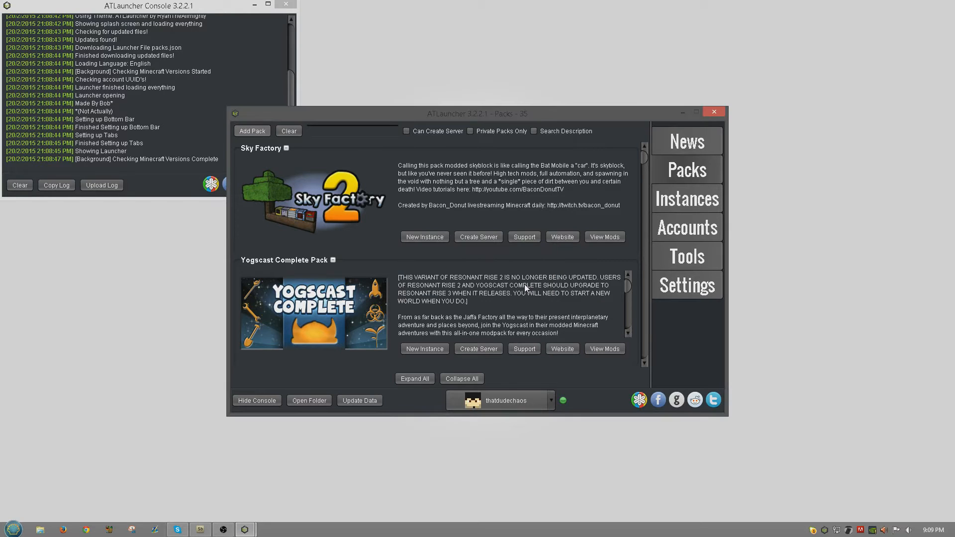
{"action": "mouse_move", "coordinate": [650, 205]}
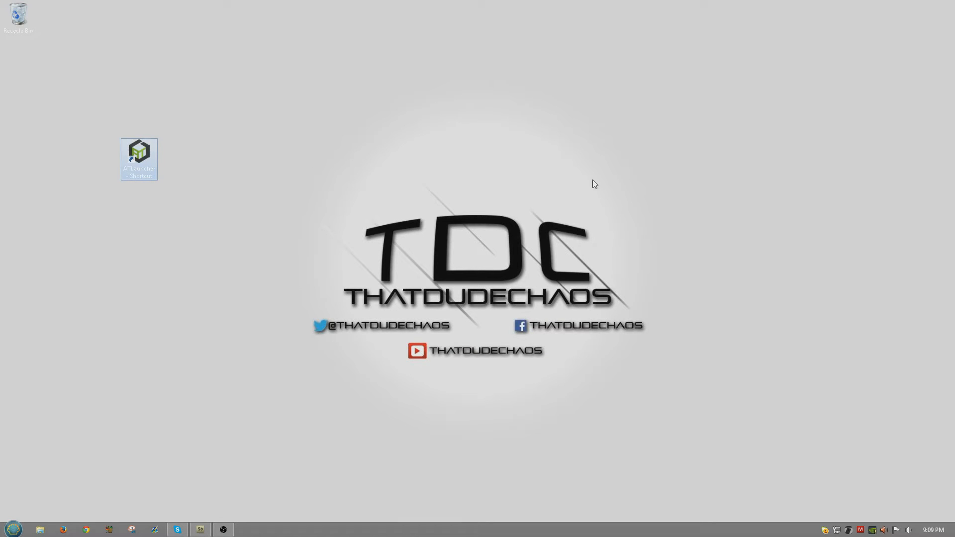
Step: Relaunch ATLauncher from the desktop shortcut and return to the Packs page
{"action": "double_click", "coordinate": [138, 159]}
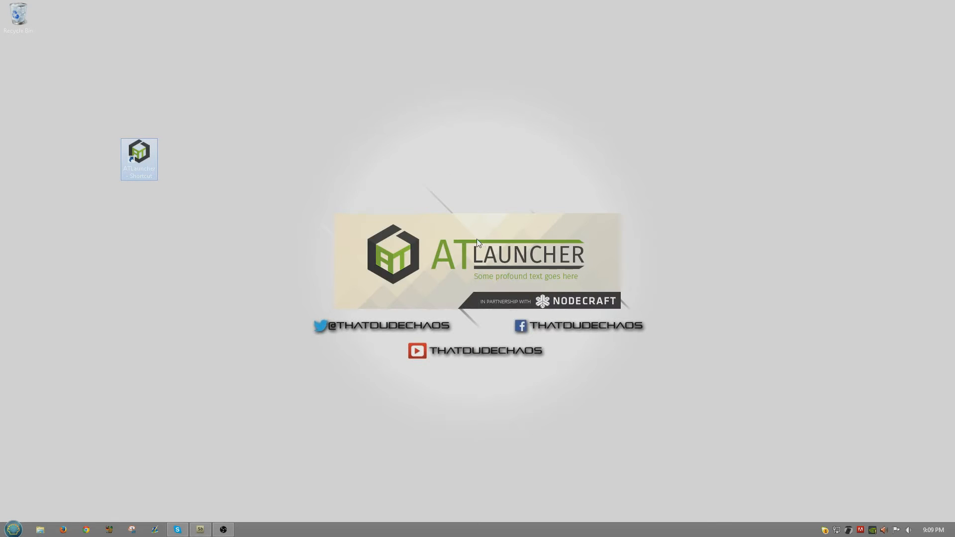
{"action": "double_click", "coordinate": [140, 154]}
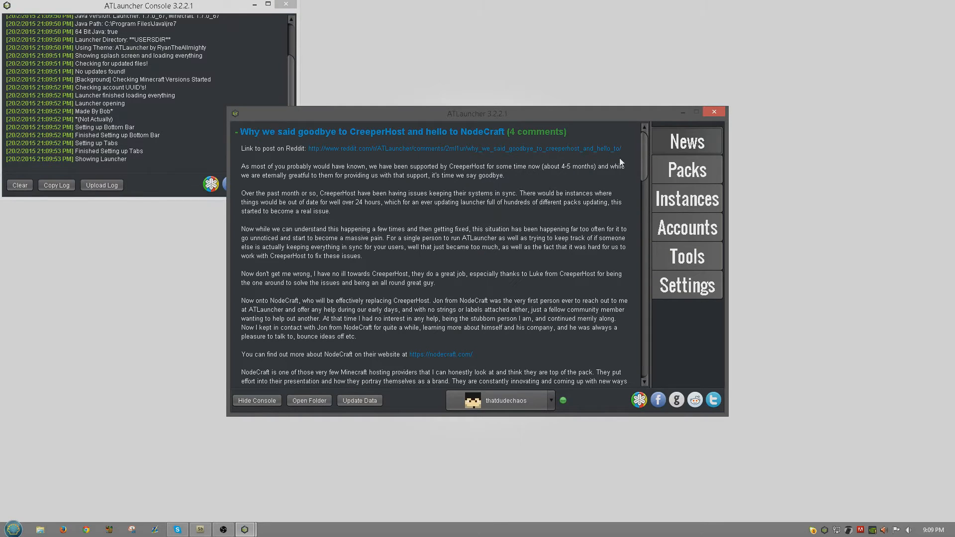
{"action": "left_click", "coordinate": [685, 169]}
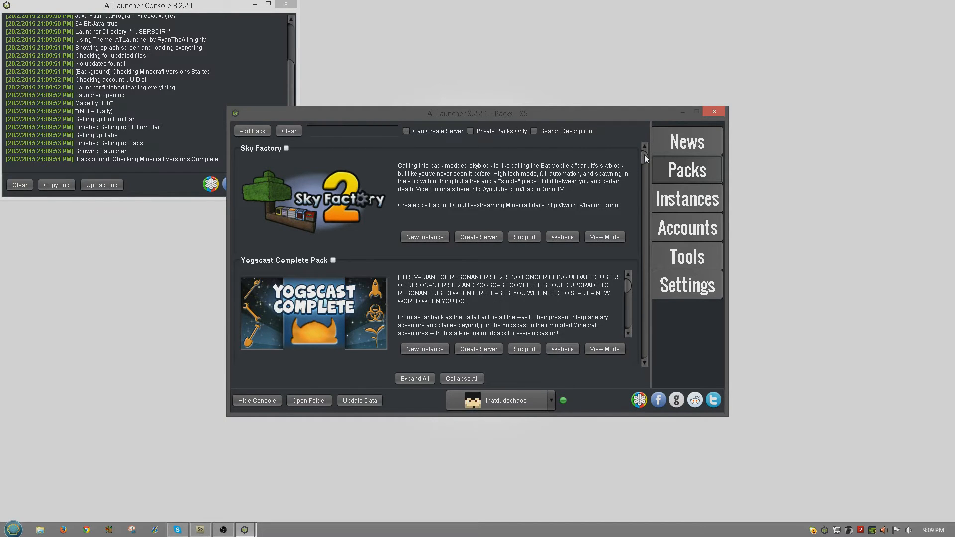
Step: Create a new Buildpak instance using version 1.0.0-Koa for Minecraft 1.7.10
{"action": "scroll", "scroll_direction": "down", "scroll_amount": 3}
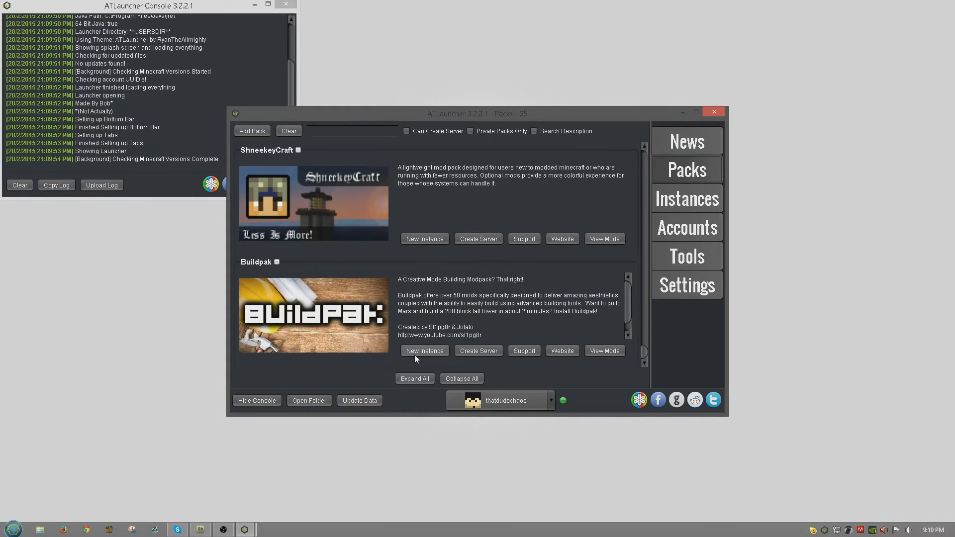
{"action": "left_click", "coordinate": [424, 351]}
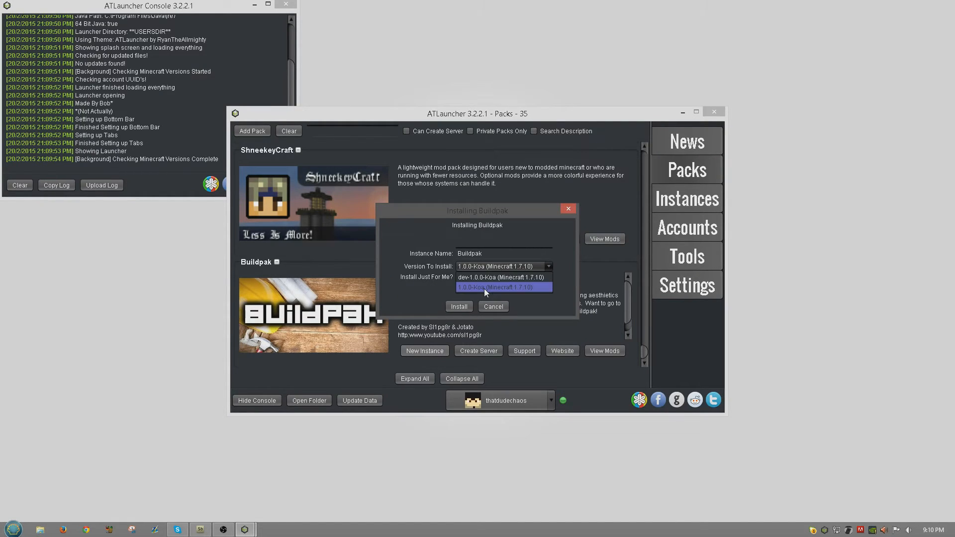
{"action": "mouse_move", "coordinate": [499, 278]}
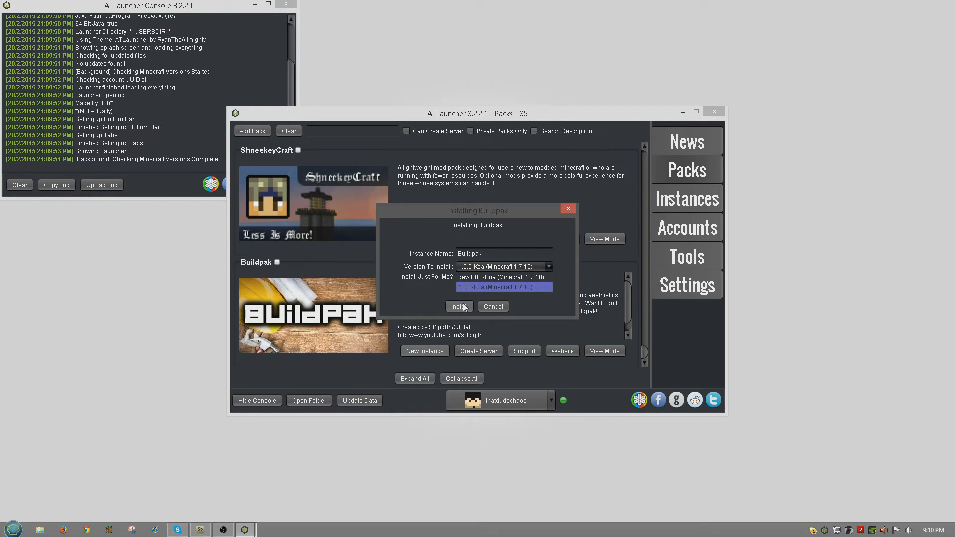
{"action": "left_click", "coordinate": [458, 306]}
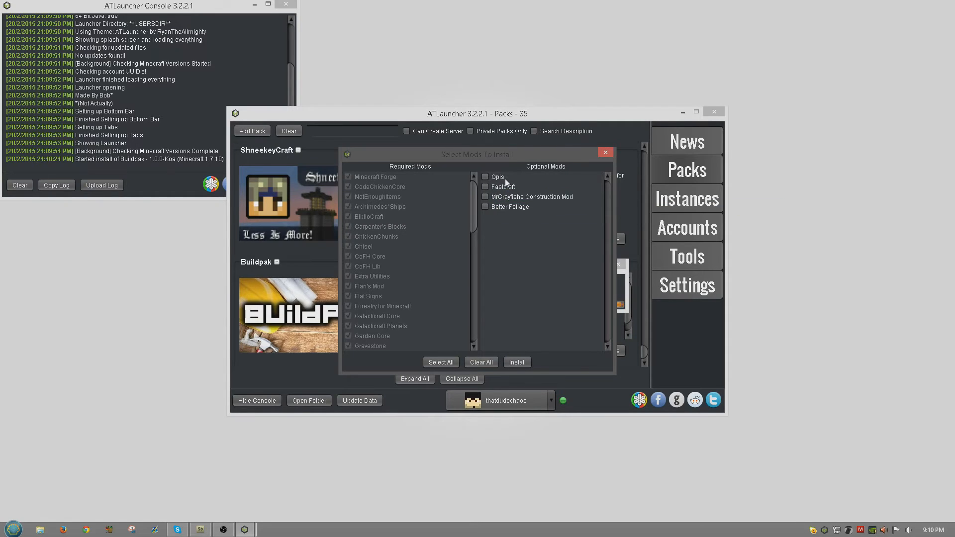
{"action": "mouse_move", "coordinate": [503, 186]}
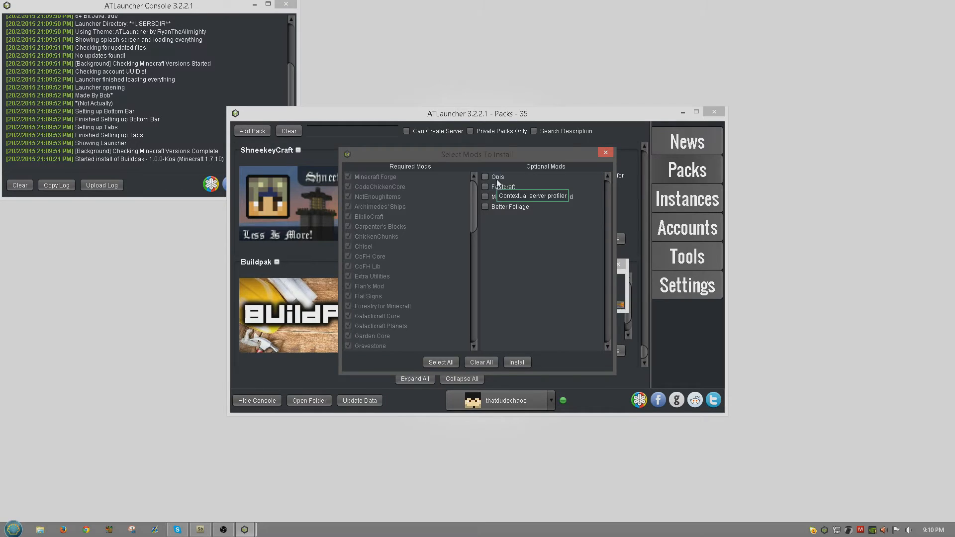
{"action": "mouse_move", "coordinate": [504, 186]}
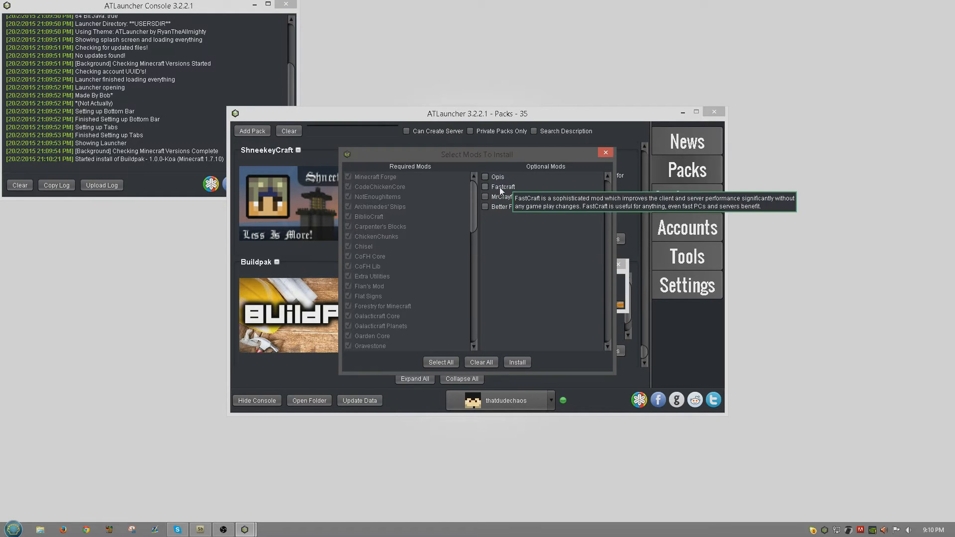
Step: Tick the optional Fastcraft mod and begin the Buildpak install
{"action": "left_click", "coordinate": [486, 186]}
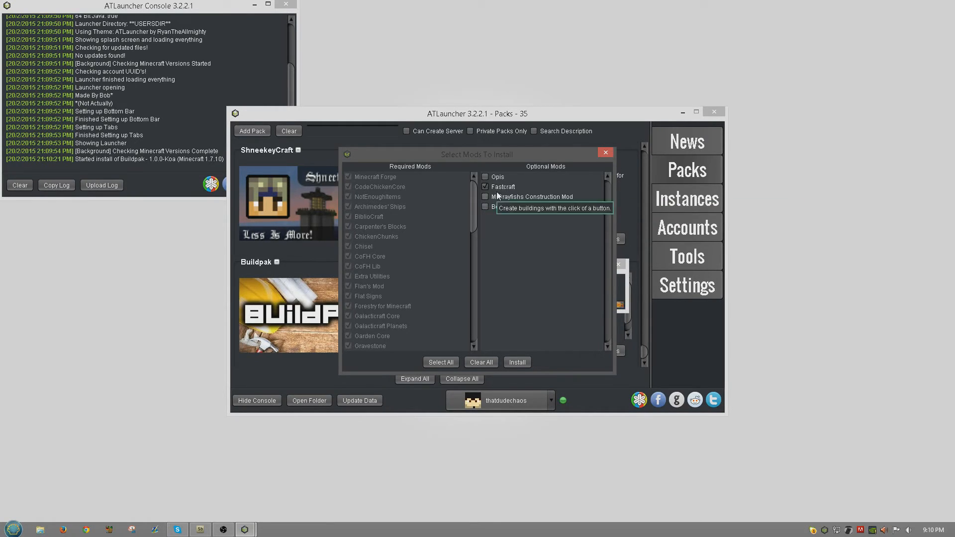
{"action": "mouse_move", "coordinate": [509, 207]}
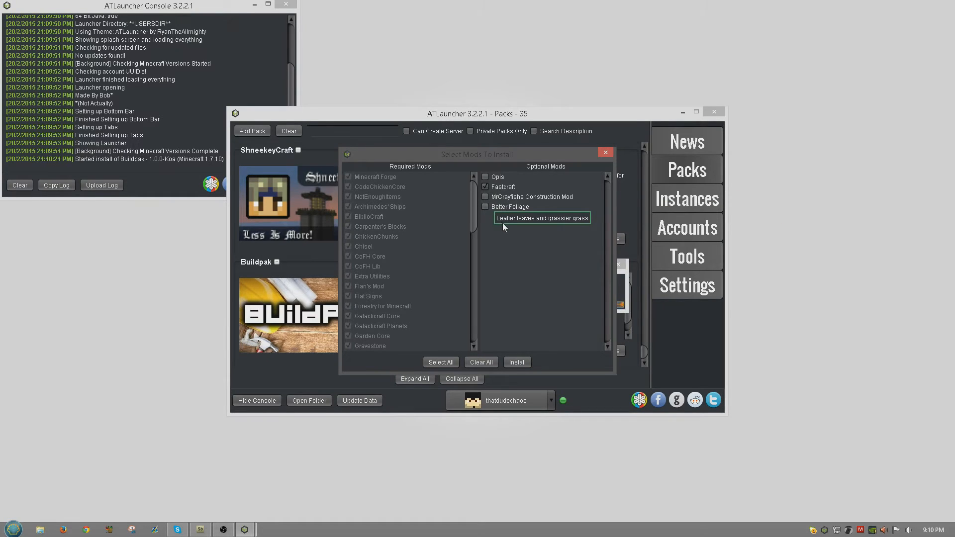
{"action": "mouse_move", "coordinate": [504, 211]}
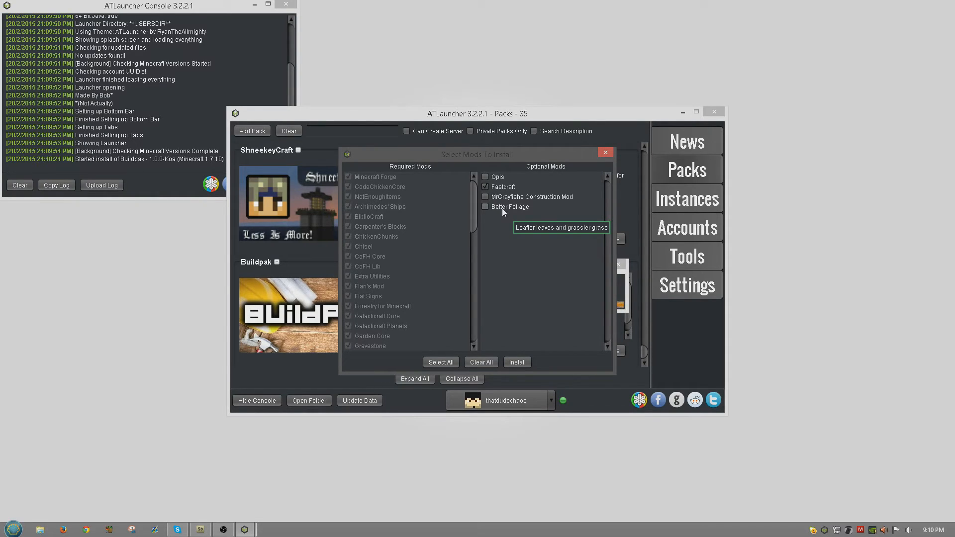
{"action": "mouse_move", "coordinate": [533, 229]}
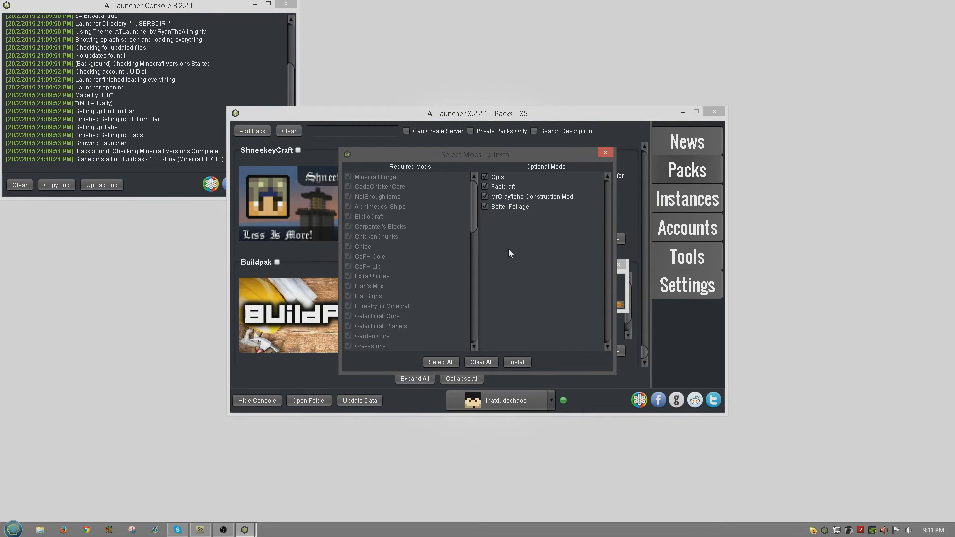
{"action": "left_click", "coordinate": [516, 362]}
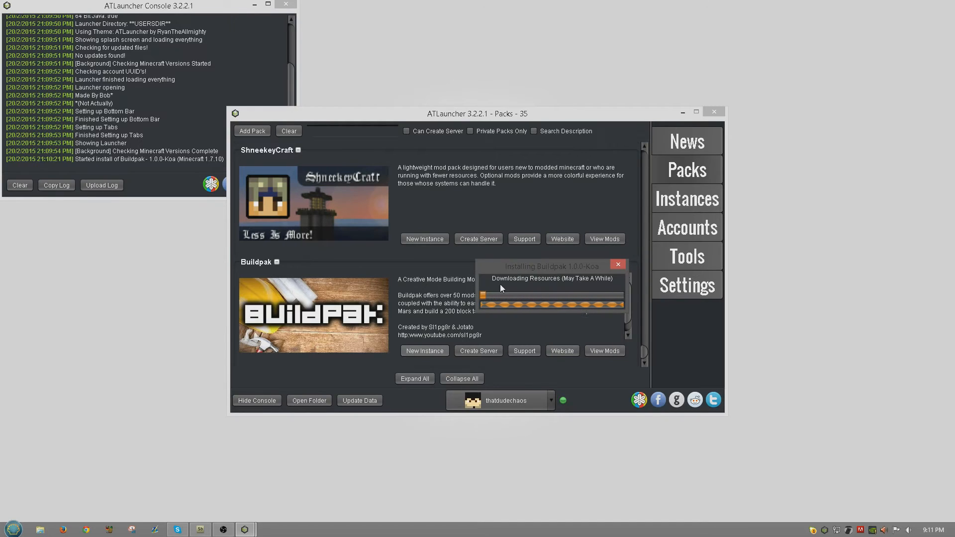
{"action": "mouse_move", "coordinate": [522, 267]}
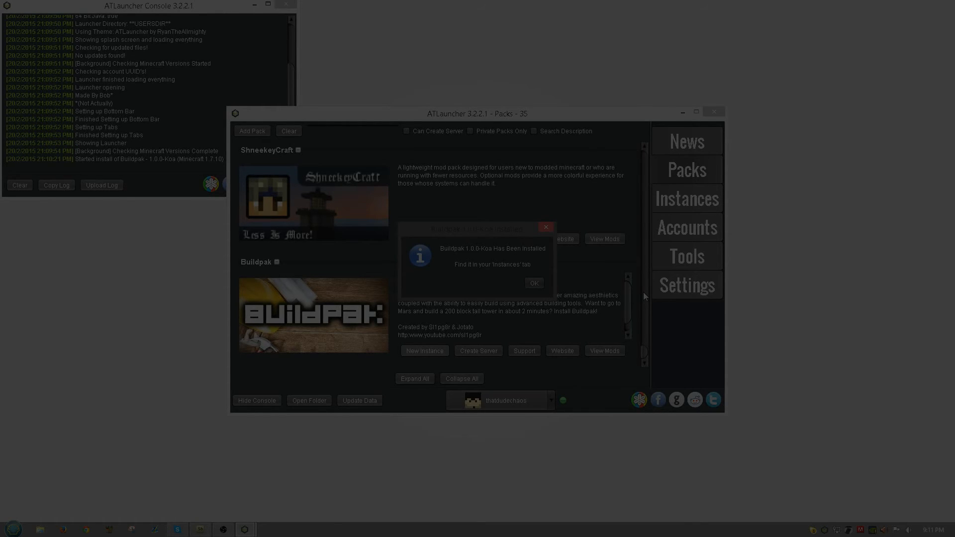
{"action": "mouse_move", "coordinate": [609, 281]}
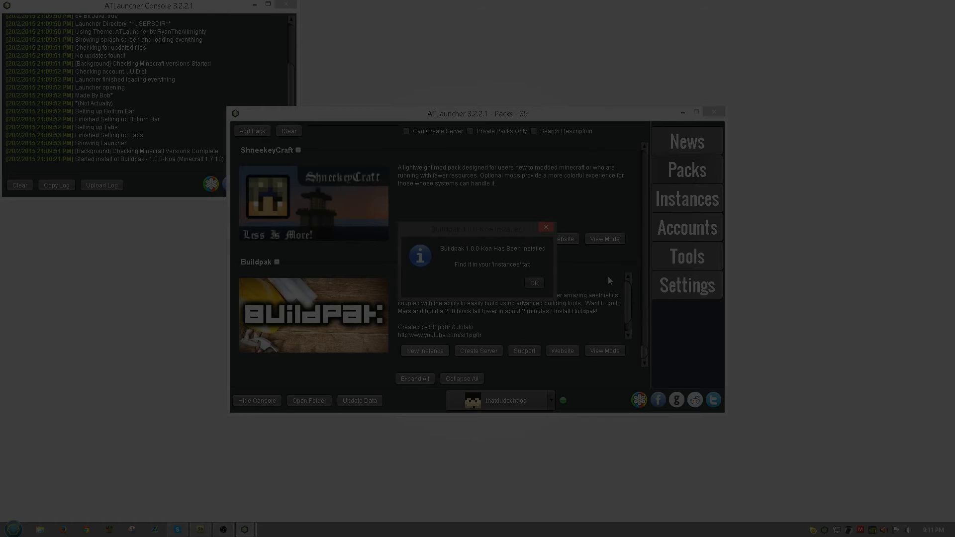
{"action": "mouse_move", "coordinate": [445, 268]}
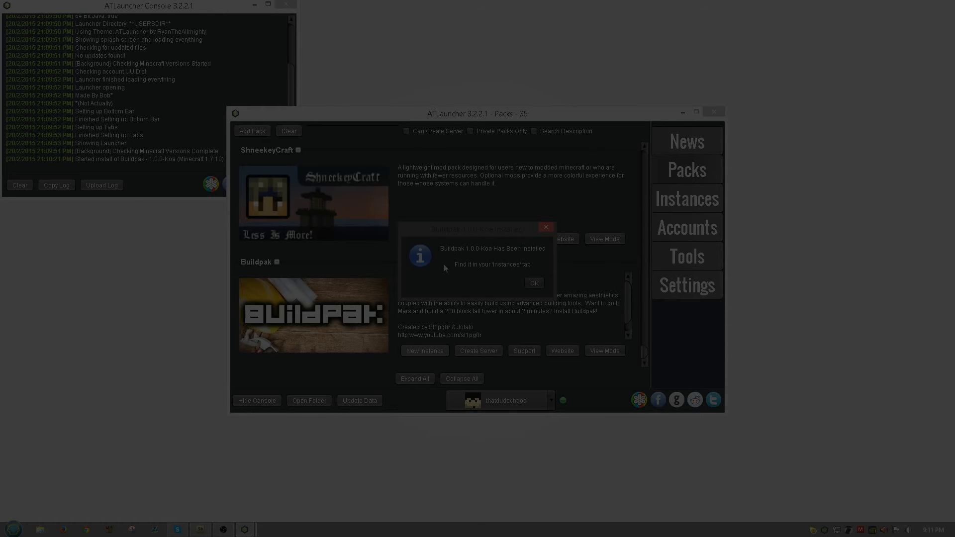
{"action": "mouse_move", "coordinate": [473, 256]}
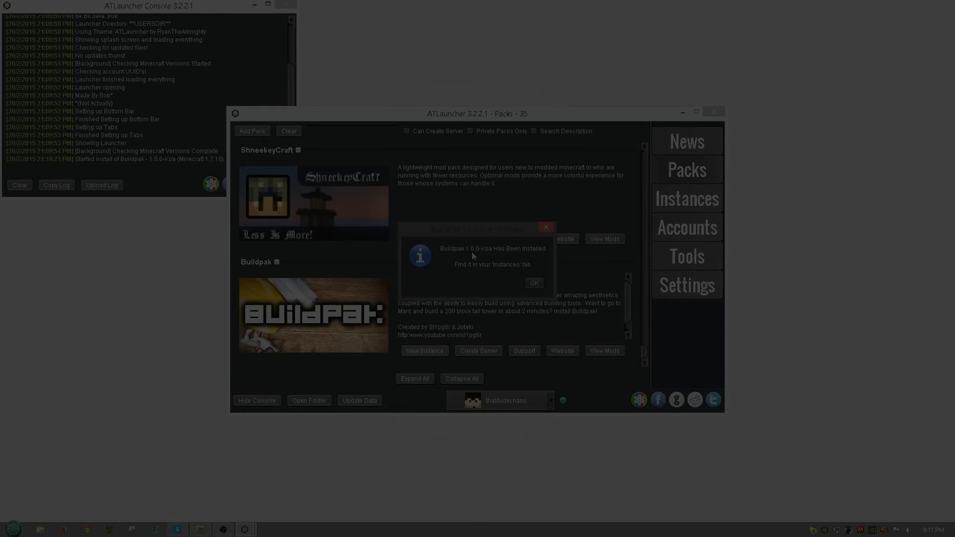
{"action": "mouse_move", "coordinate": [487, 275]}
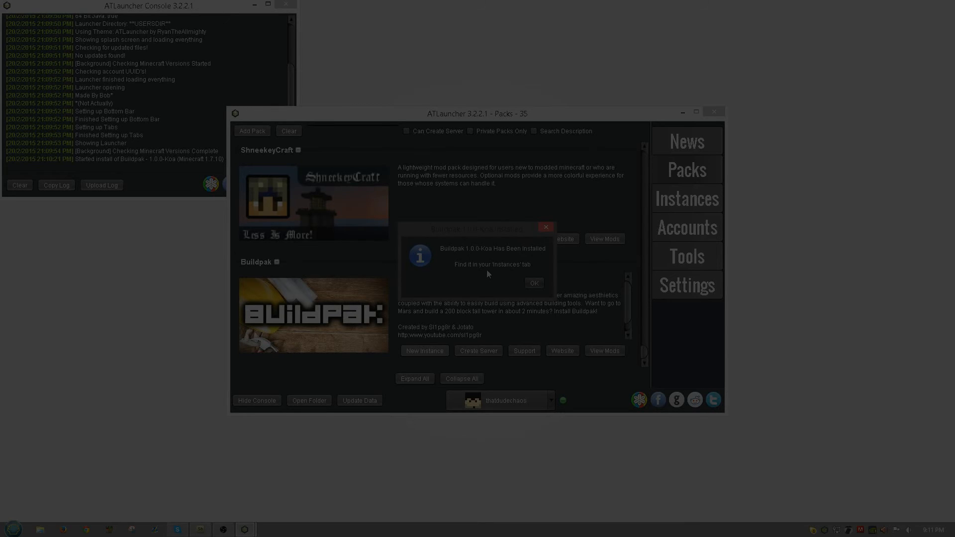
Step: Dismiss the Buildpak 1.0.0-Koa Installed notice with OK
{"action": "left_click", "coordinate": [534, 282]}
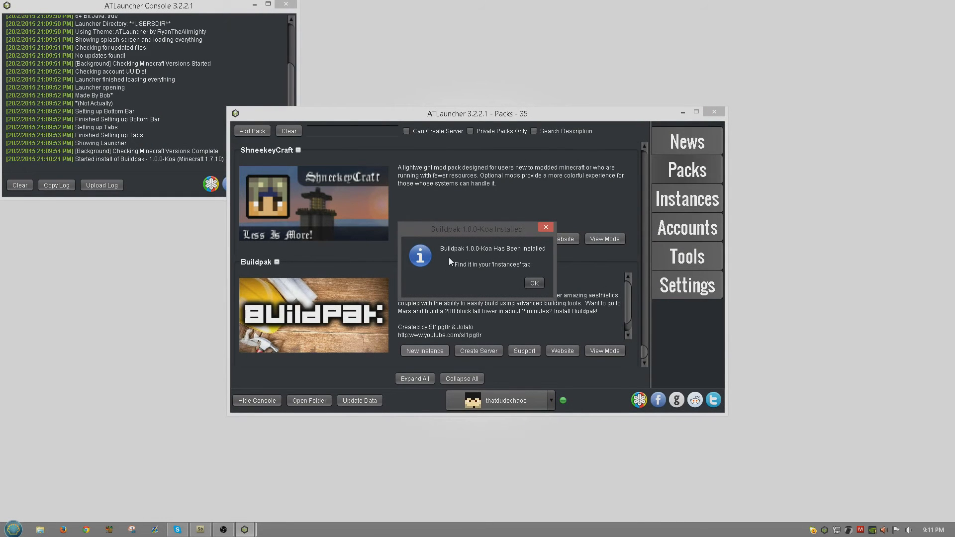
{"action": "mouse_move", "coordinate": [488, 257]}
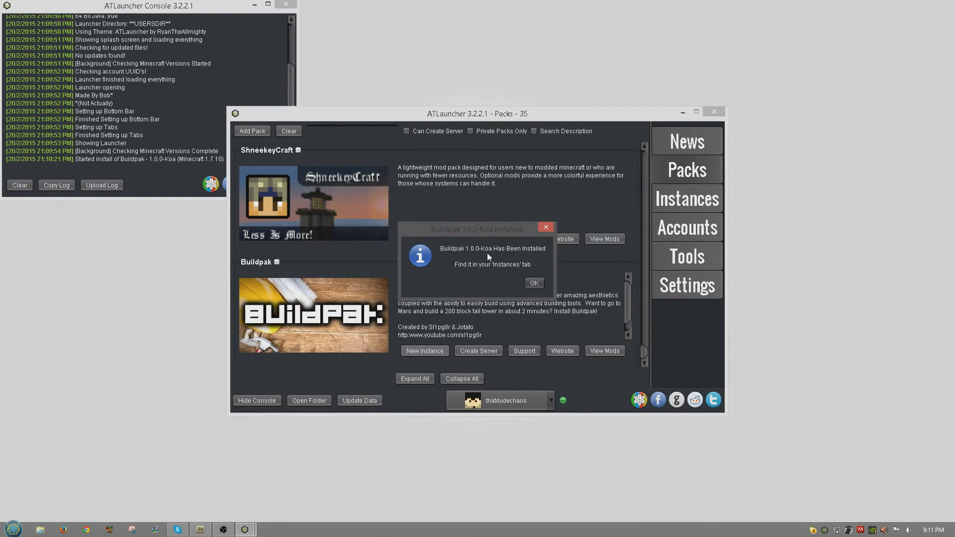
{"action": "mouse_move", "coordinate": [534, 283]}
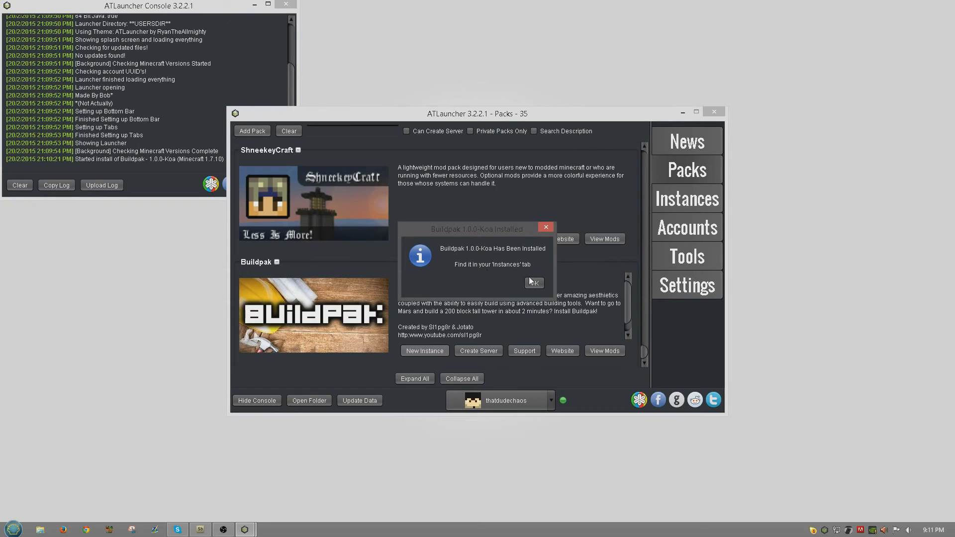
{"action": "left_click", "coordinate": [533, 282]}
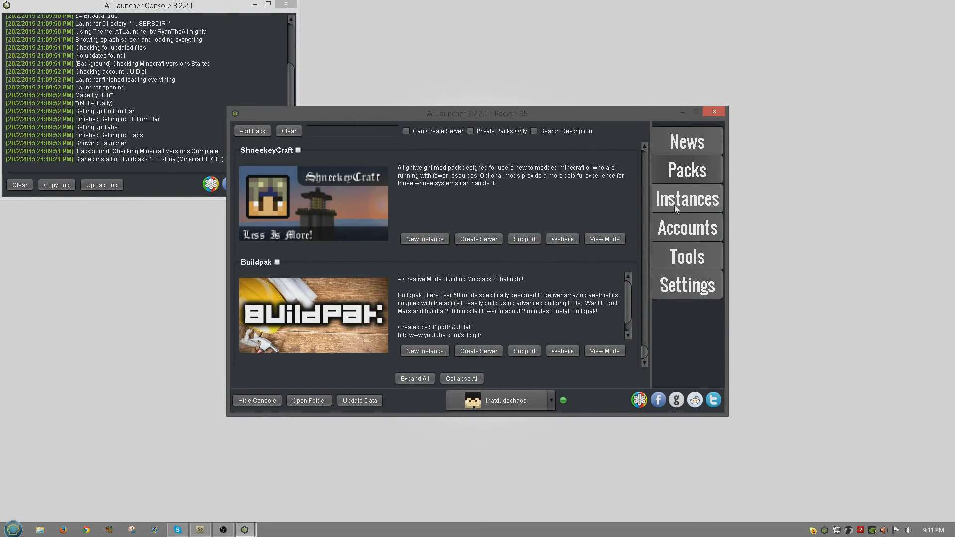
Step: Play the Buildpak instance from the Instances page, starting Minecraft 1.7.10
{"action": "left_click", "coordinate": [686, 199]}
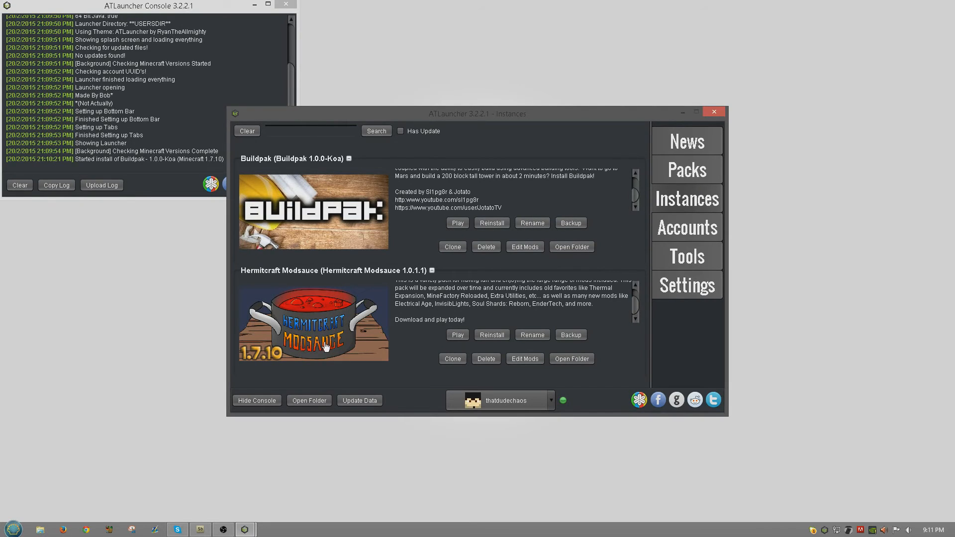
{"action": "mouse_move", "coordinate": [300, 213]}
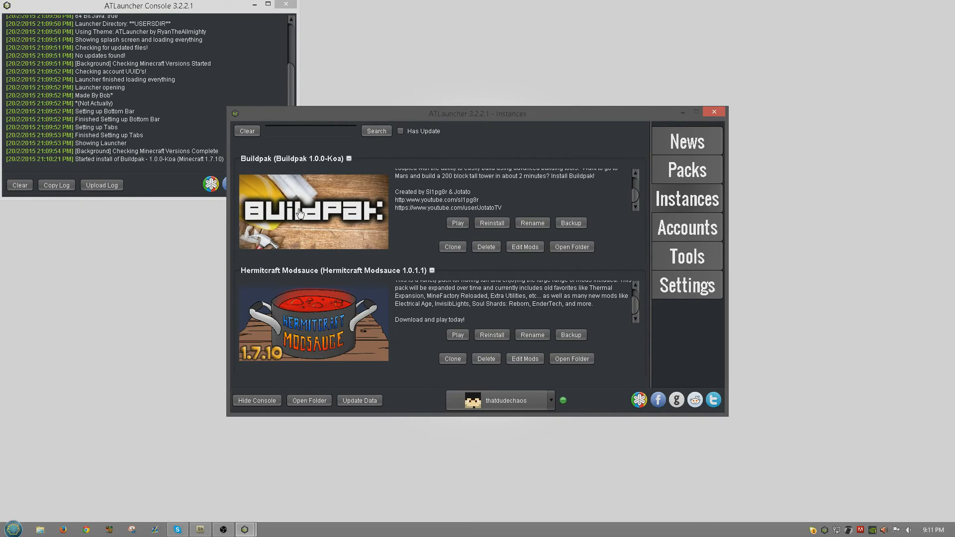
{"action": "mouse_move", "coordinate": [491, 223]}
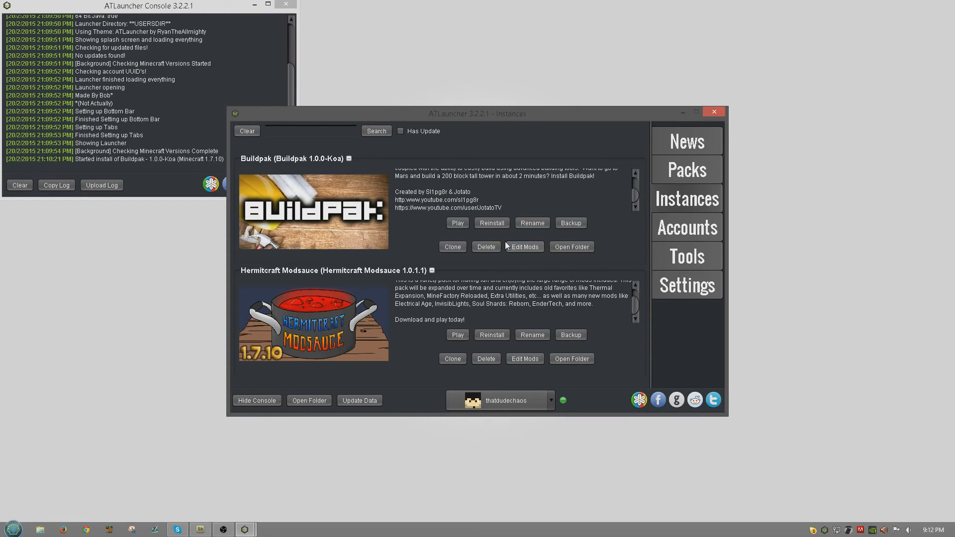
{"action": "mouse_move", "coordinate": [487, 247]}
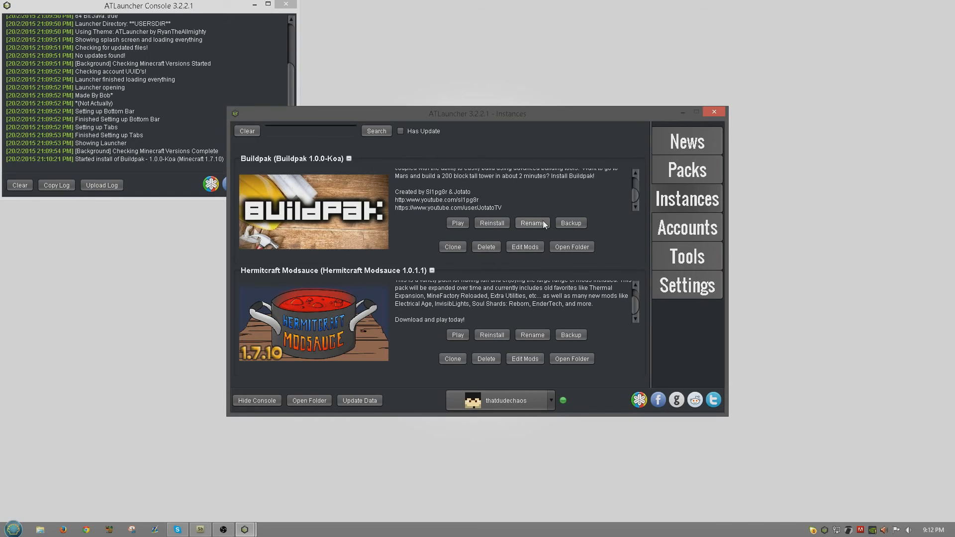
{"action": "mouse_move", "coordinate": [551, 240]}
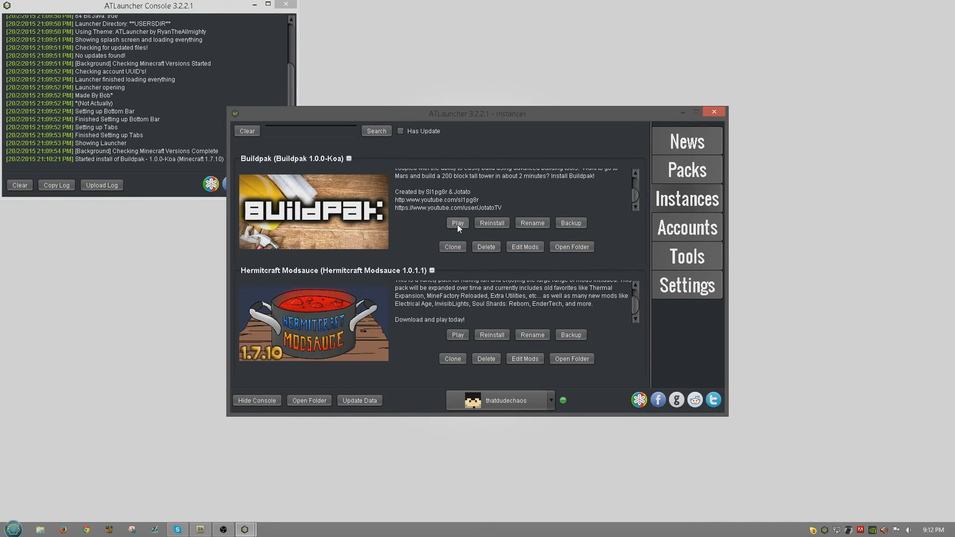
{"action": "left_click", "coordinate": [457, 223]}
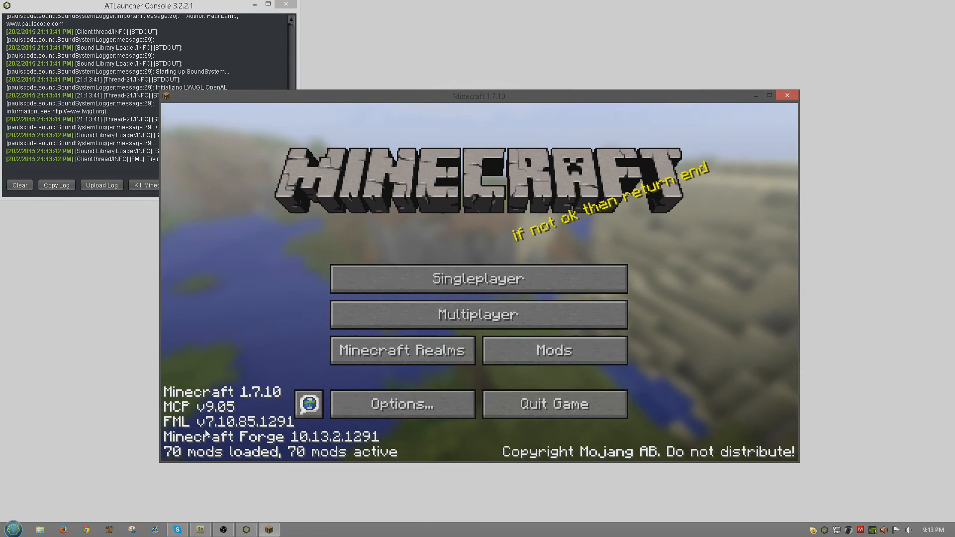
{"action": "mouse_move", "coordinate": [327, 457]}
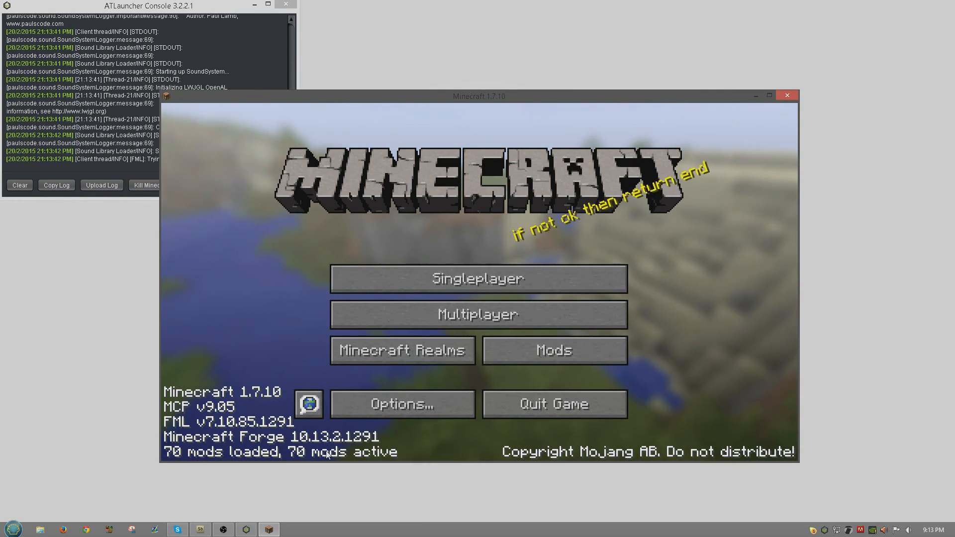
{"action": "mouse_move", "coordinate": [479, 278]}
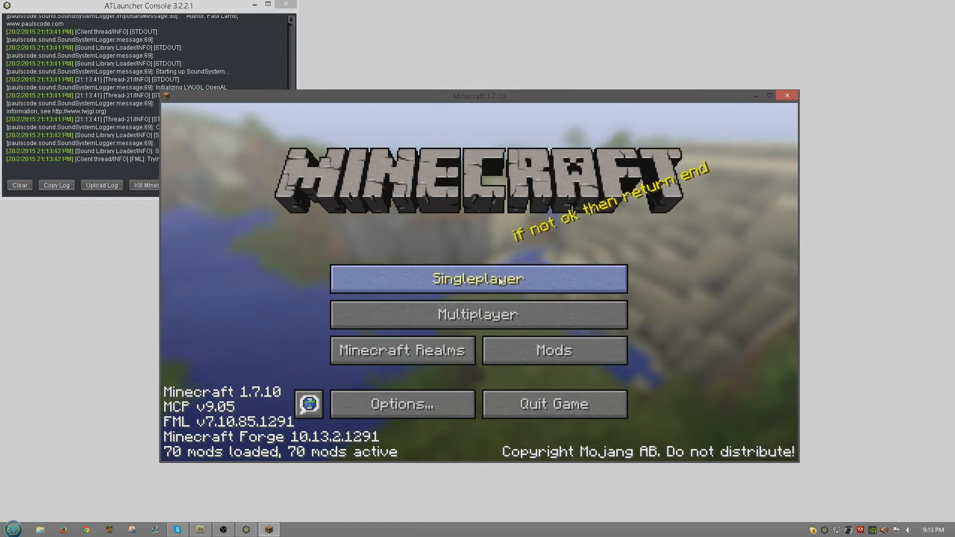
Step: Enter Singleplayer from the Minecraft title screen with 70 mods loaded
{"action": "left_click", "coordinate": [478, 279]}
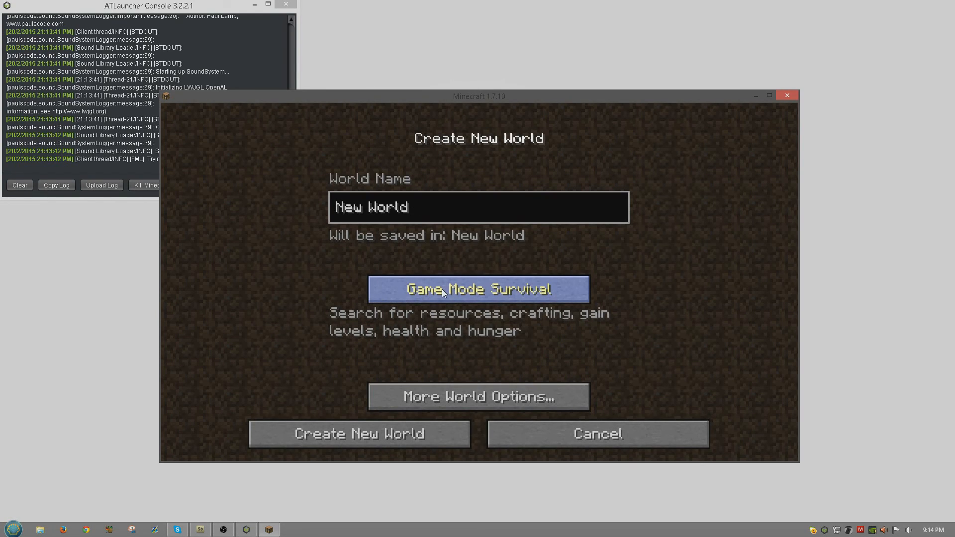
Step: Switch the new world's game mode to Creative and show More World Options
{"action": "left_click", "coordinate": [478, 288]}
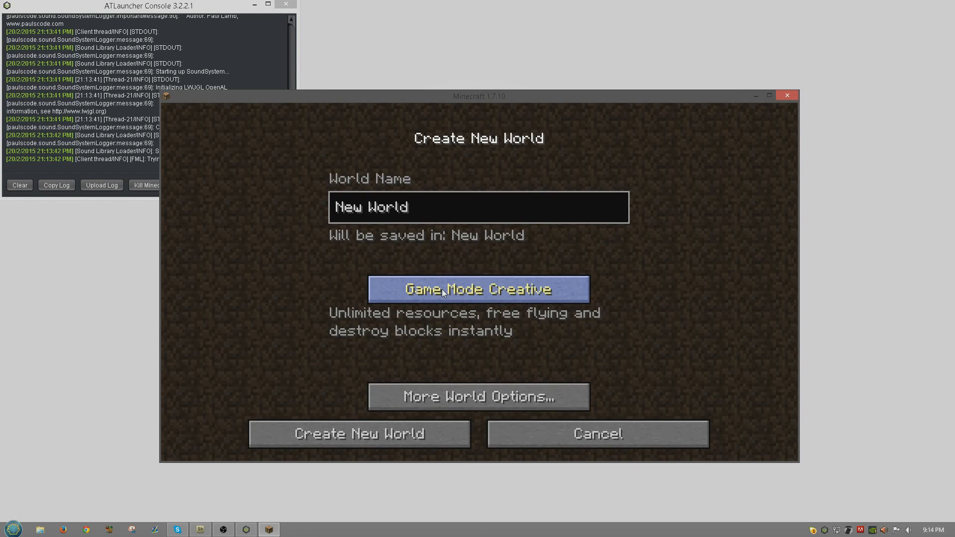
{"action": "mouse_move", "coordinate": [496, 309]}
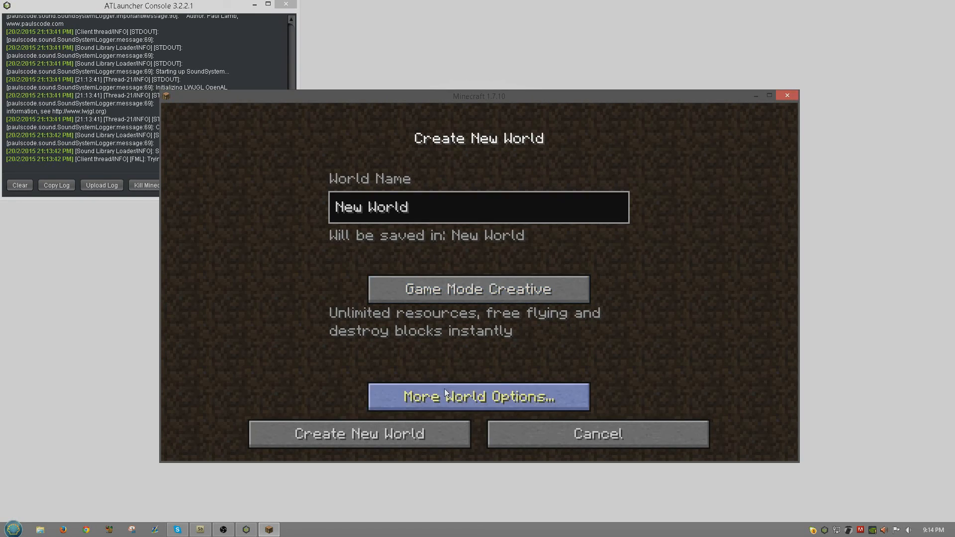
{"action": "left_click", "coordinate": [479, 397]}
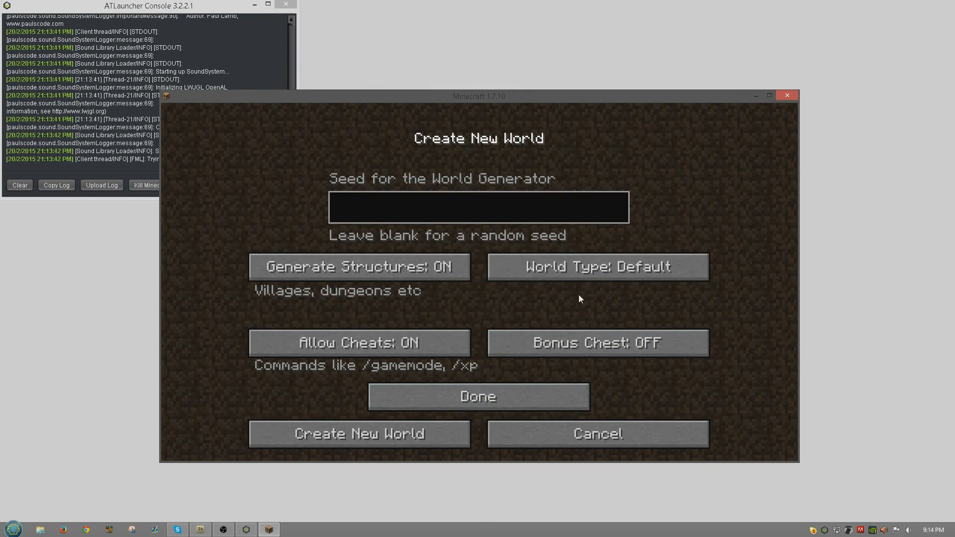
Step: Cycle world type through Large Biomes to Realistic Alpha, then cancel world creation
{"action": "left_click", "coordinate": [597, 266]}
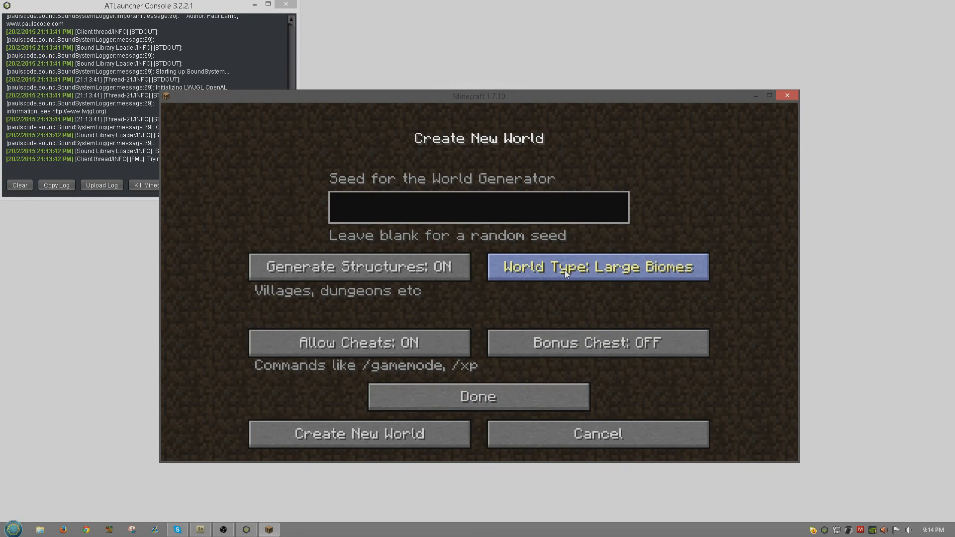
{"action": "left_click", "coordinate": [597, 266]}
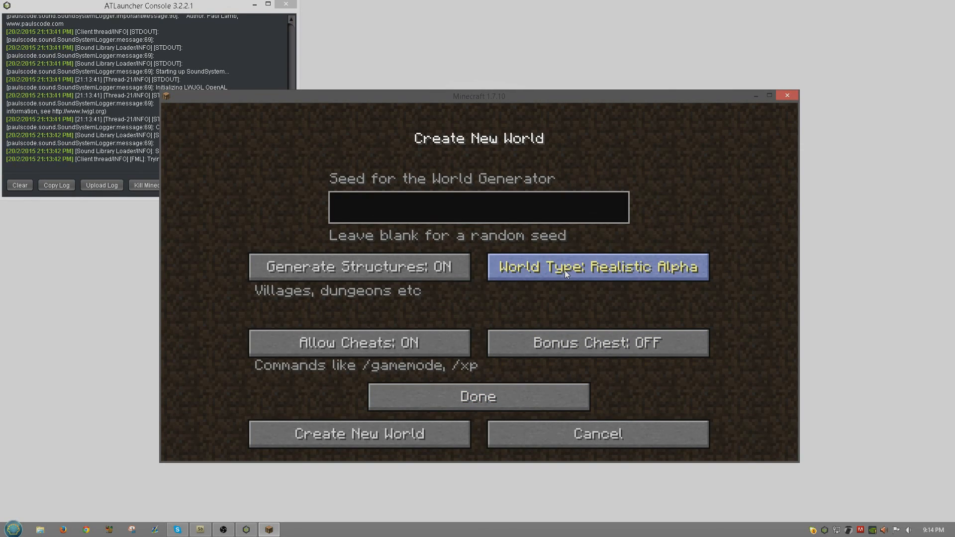
{"action": "mouse_move", "coordinate": [238, 249]}
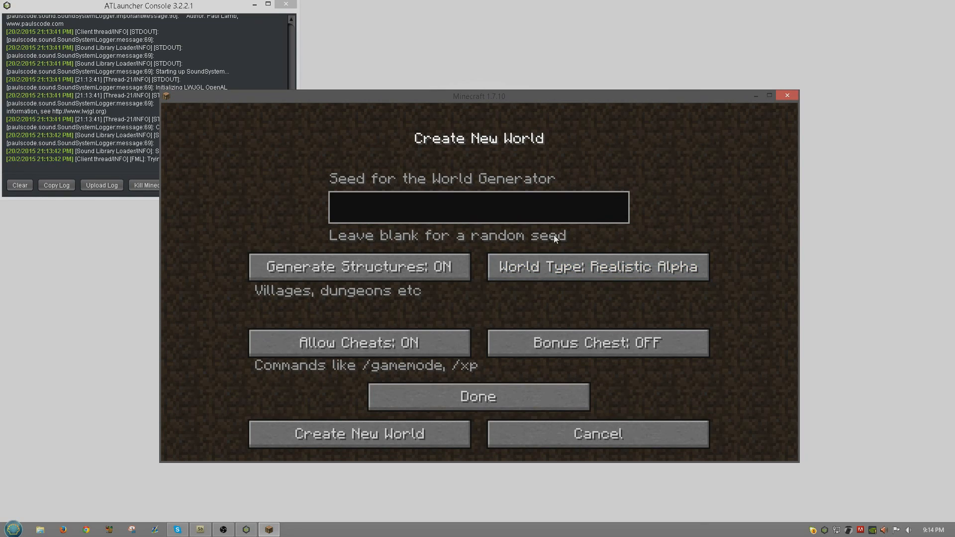
{"action": "mouse_move", "coordinate": [642, 379]}
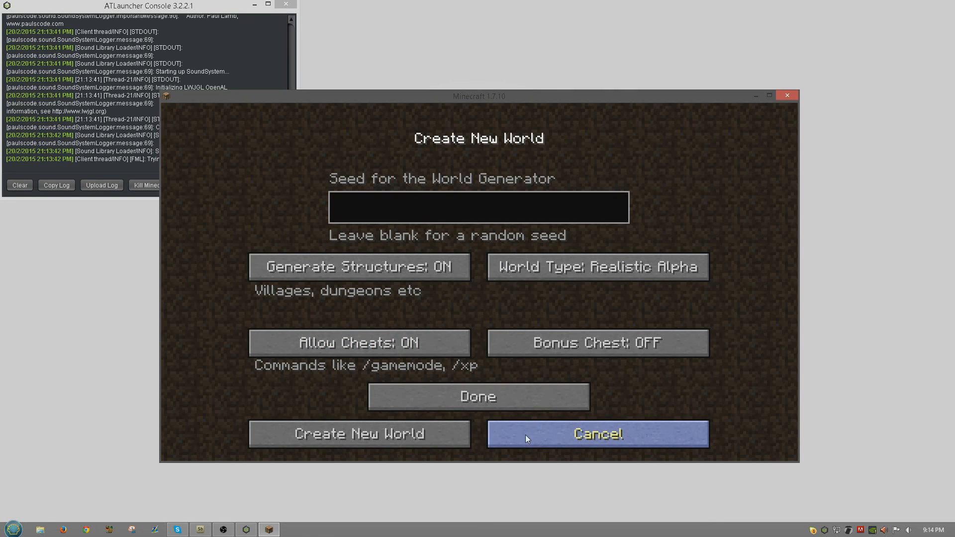
{"action": "left_click", "coordinate": [596, 434]}
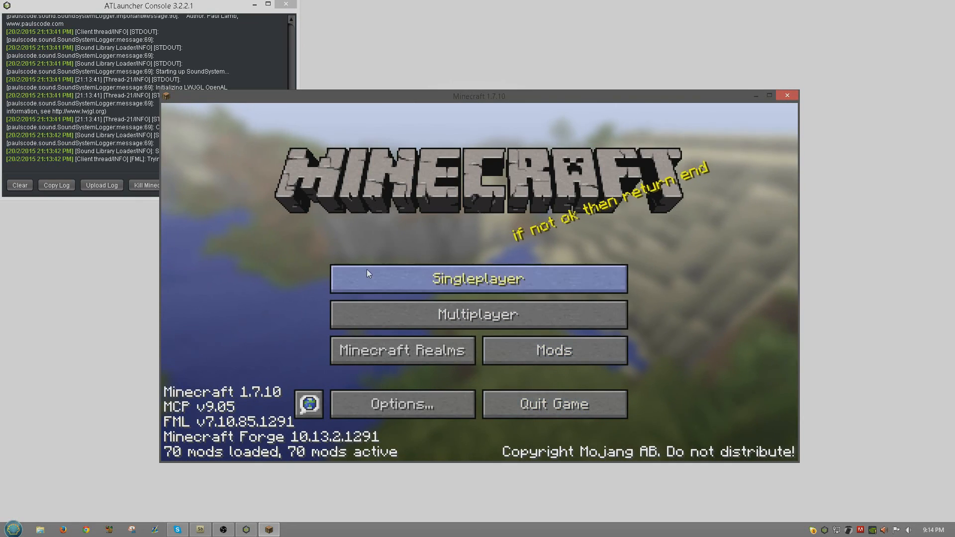
{"action": "mouse_move", "coordinate": [113, 424]}
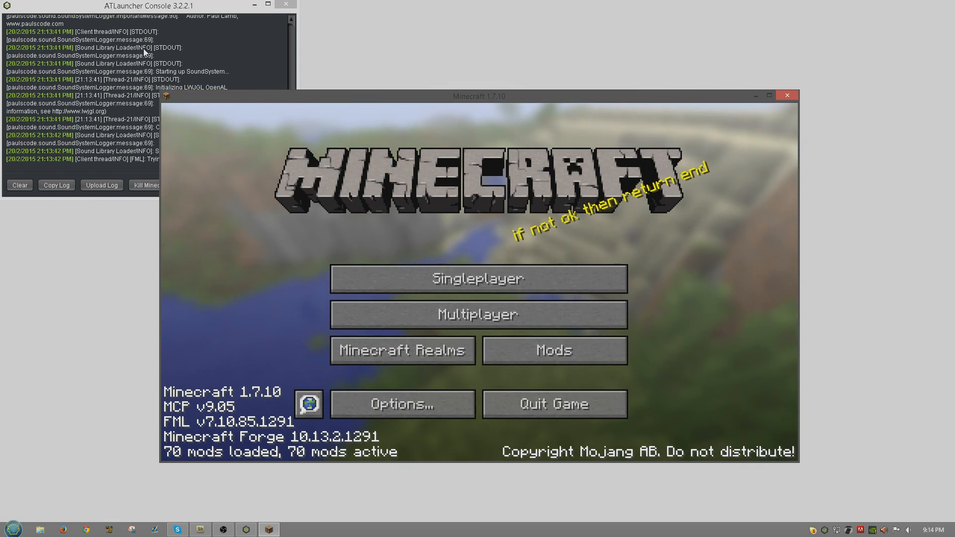
{"action": "mouse_move", "coordinate": [186, 515]}
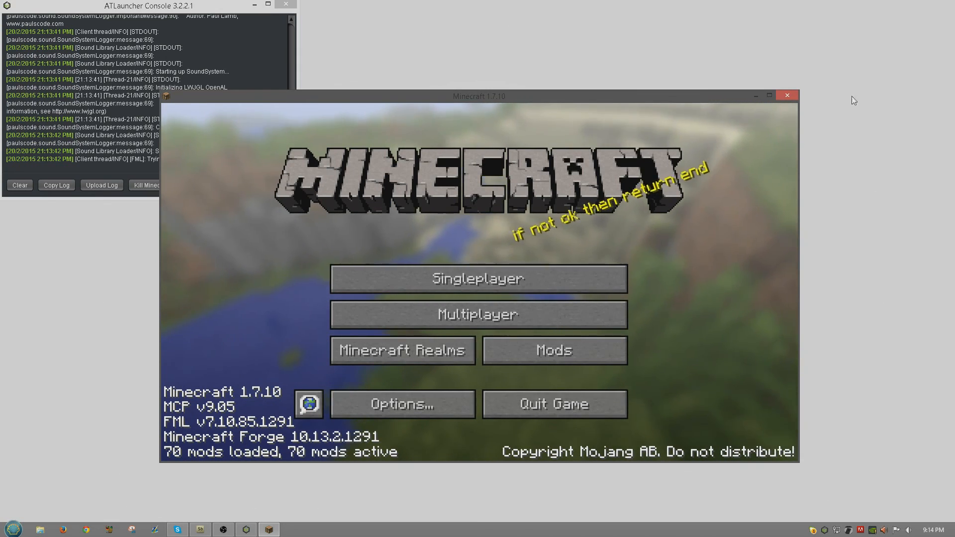
{"action": "mouse_move", "coordinate": [115, 476]}
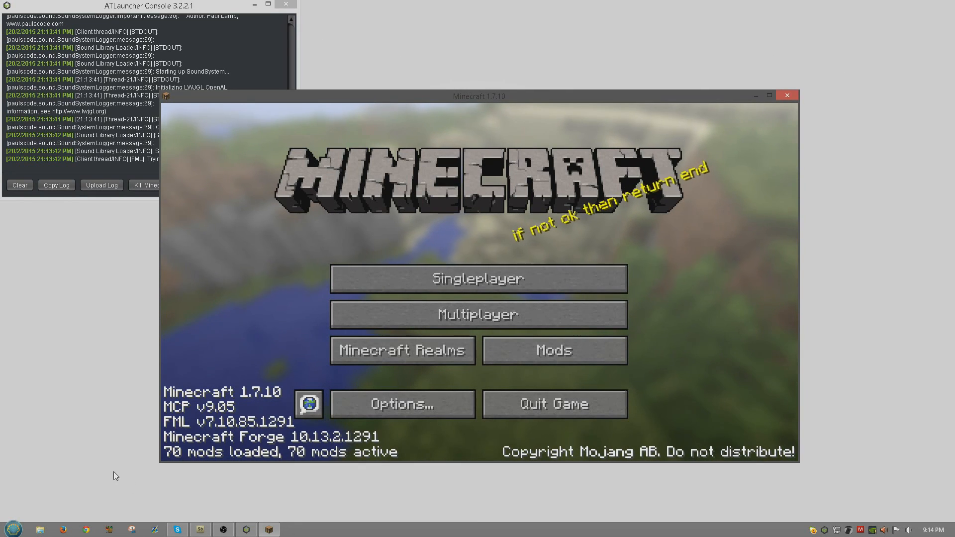
{"action": "mouse_move", "coordinate": [829, 489]}
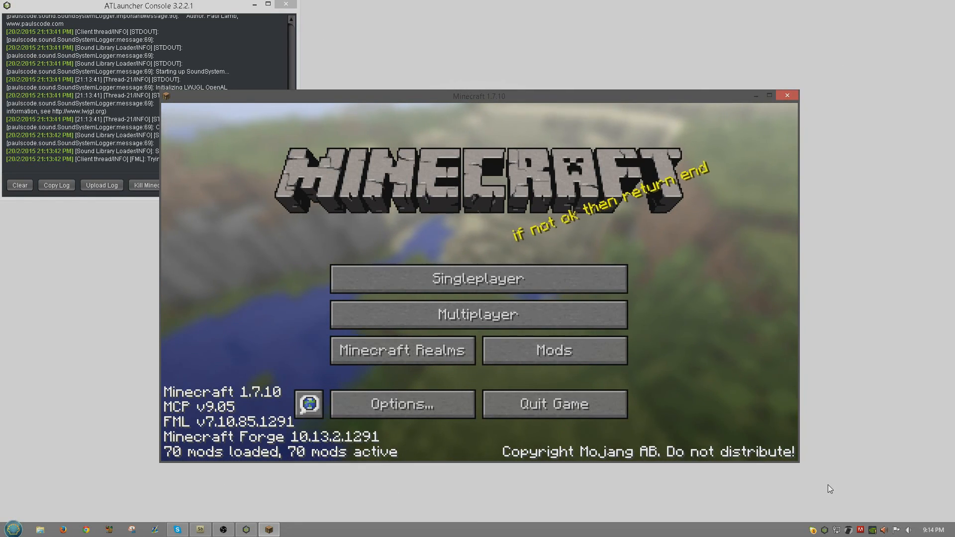